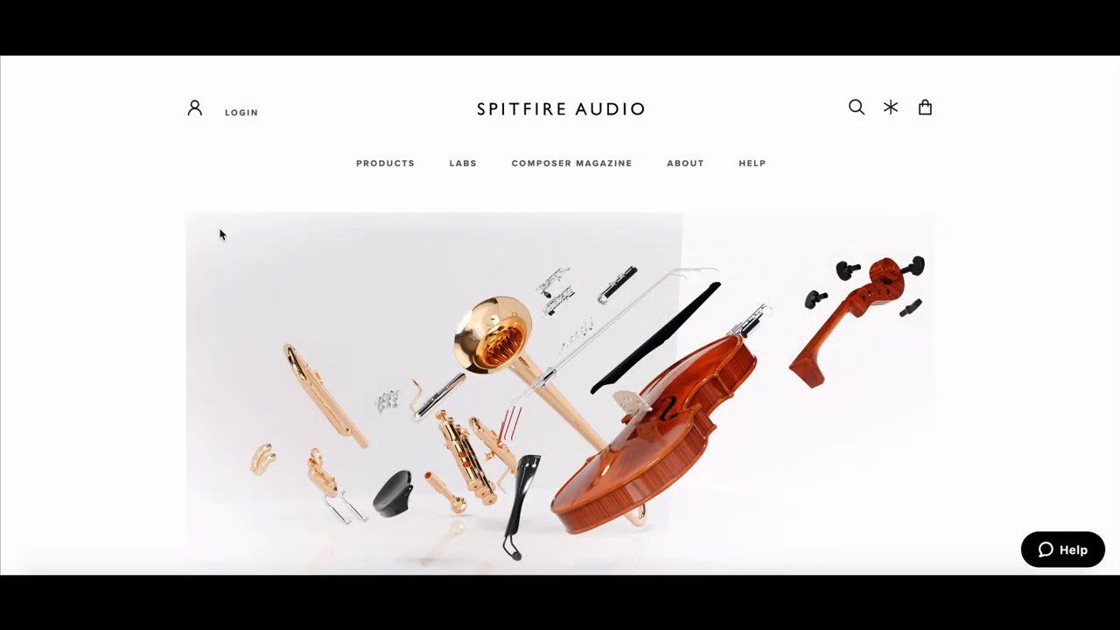
Go to the Spitfire Audio login page and scroll through its login and create-account forms.
click(242, 112)
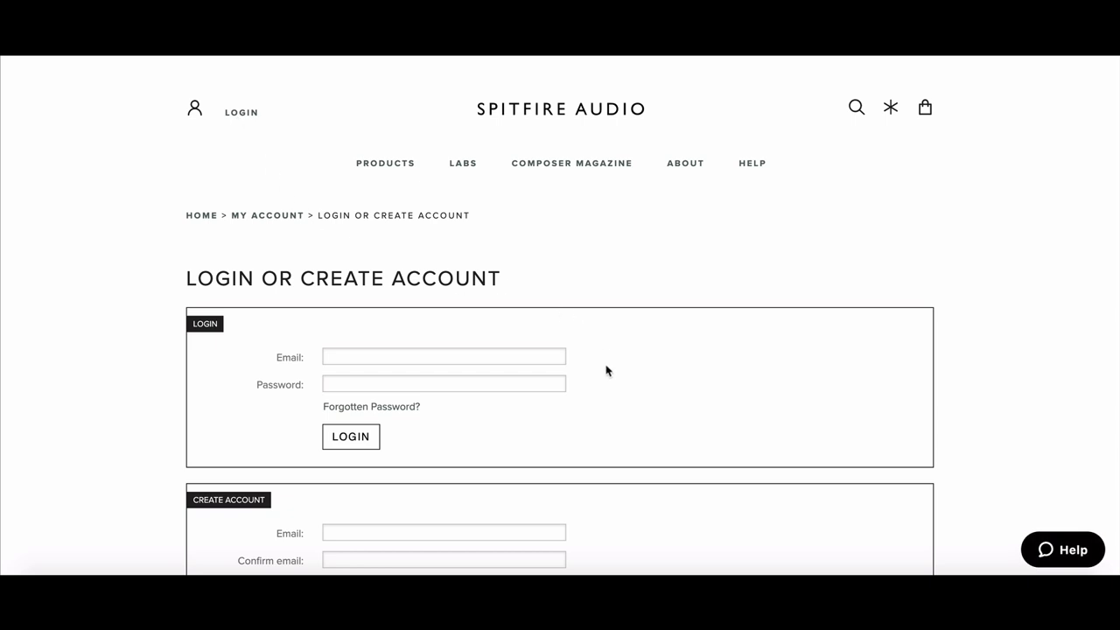
scroll(down, 3)
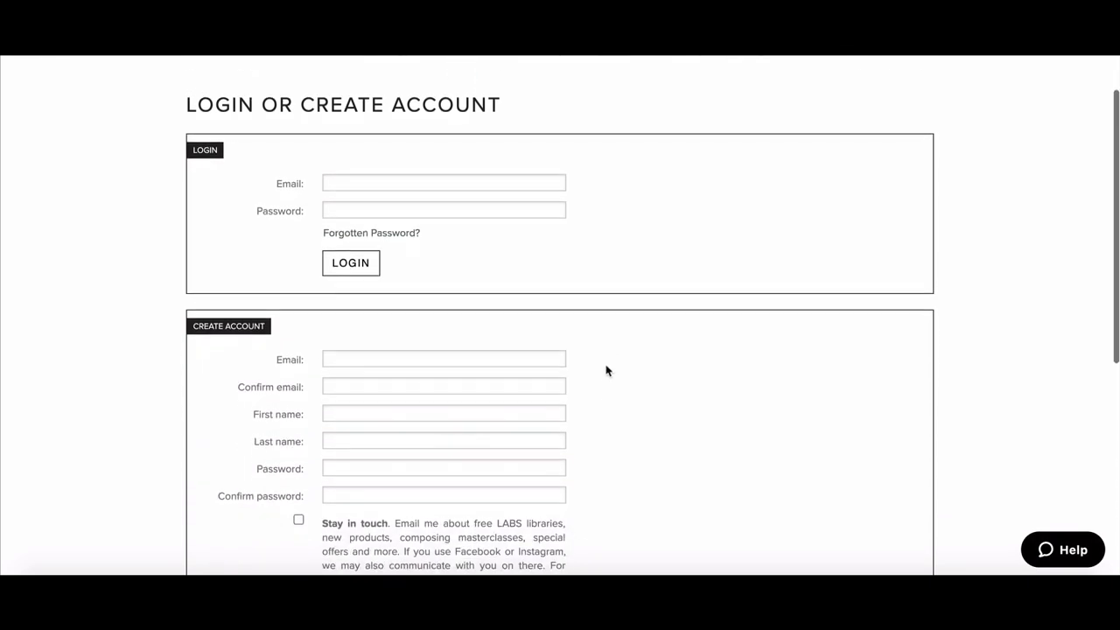
scroll(down, 3)
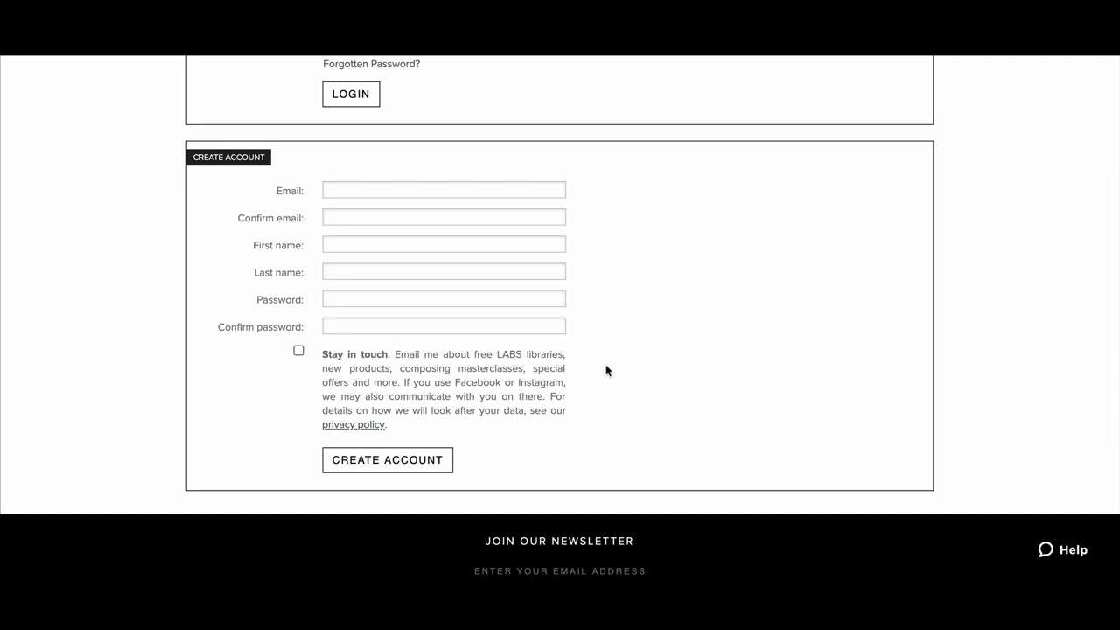
scroll(up, 3)
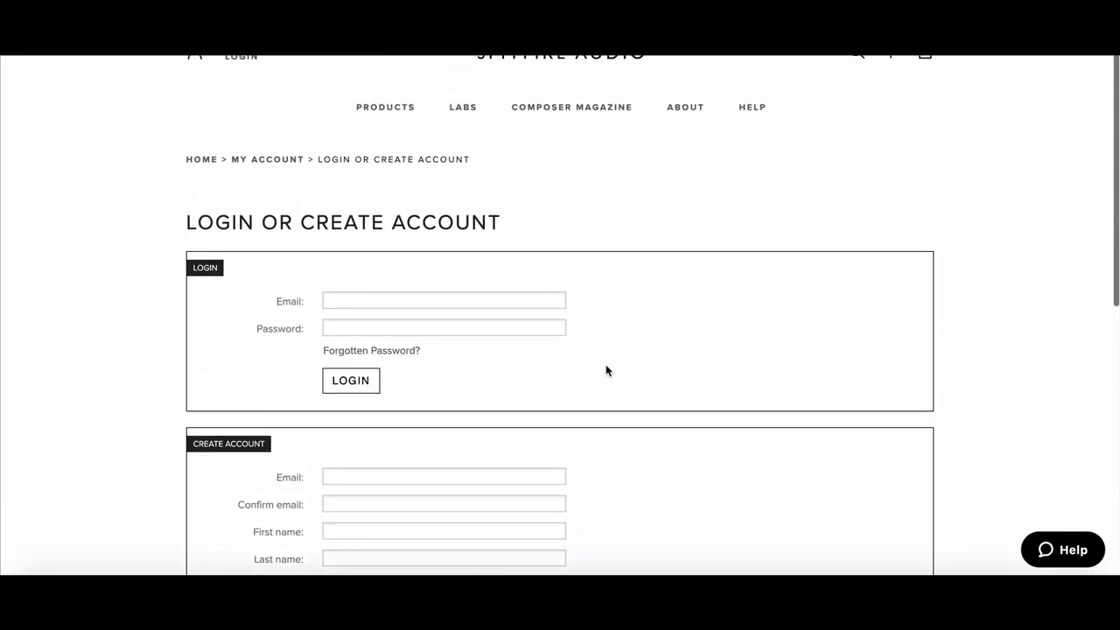
scroll(up, 3)
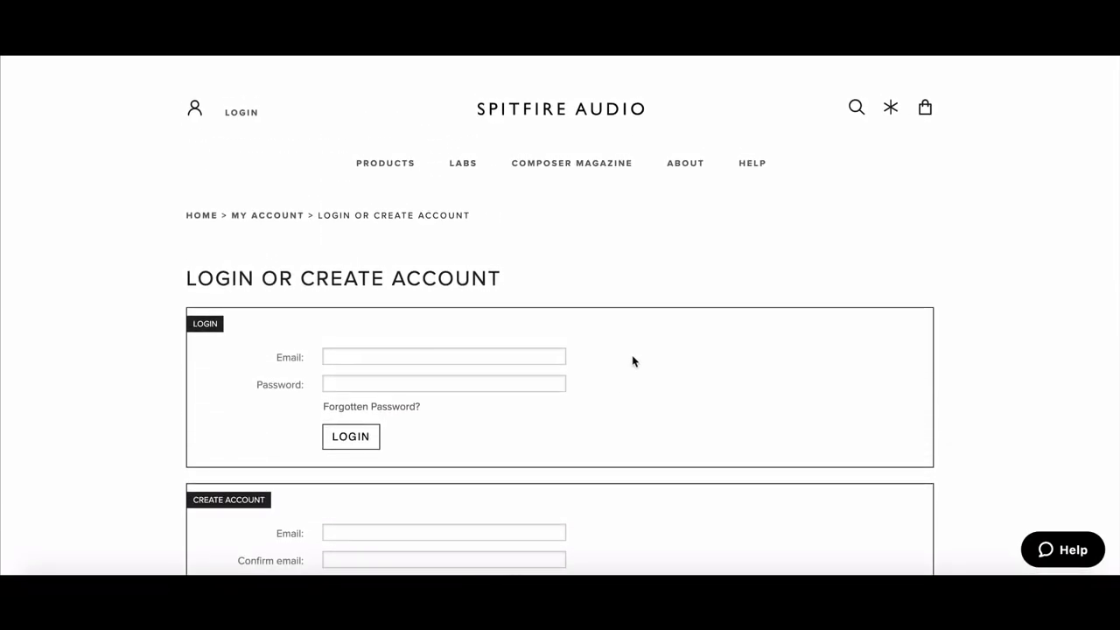
Search the site for 'app' and download the Spitfire Audio App installer for Mac.
click(856, 107)
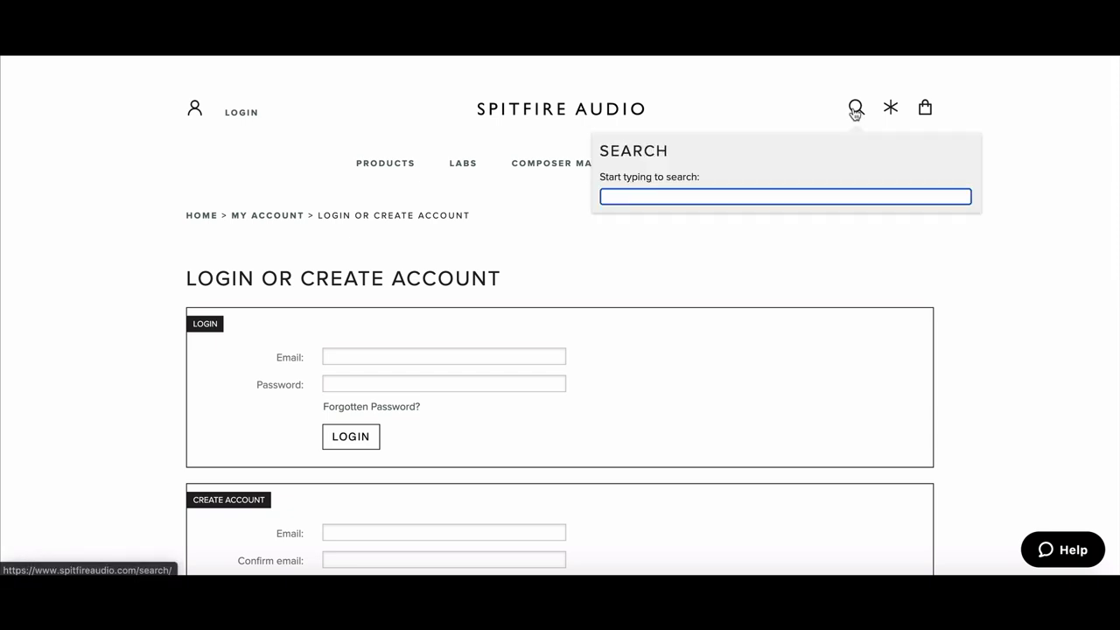
text(app)
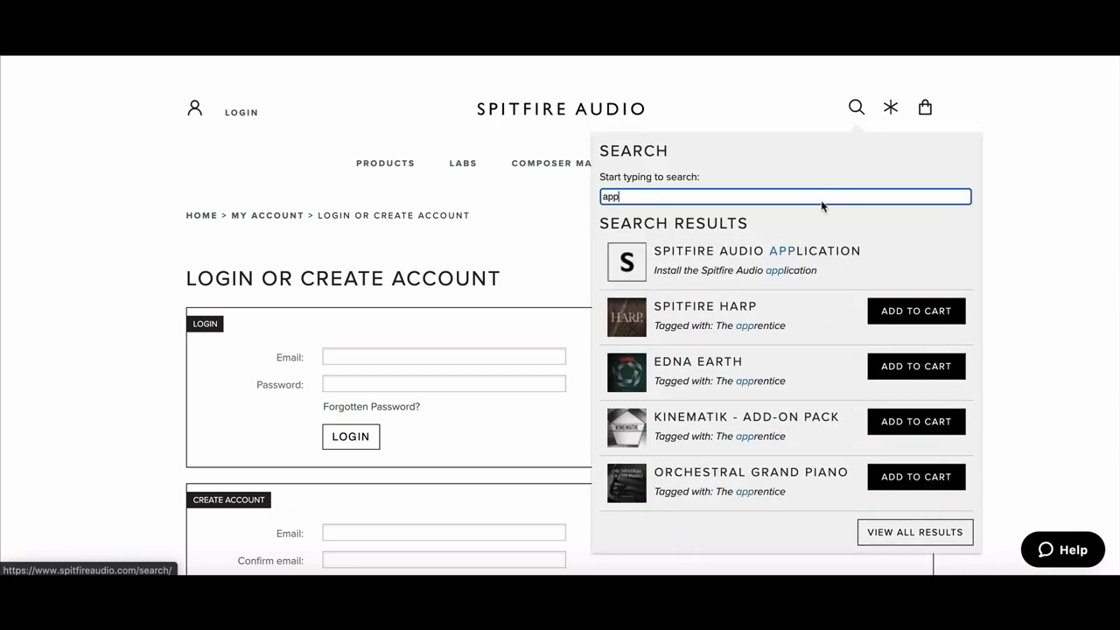
click(756, 251)
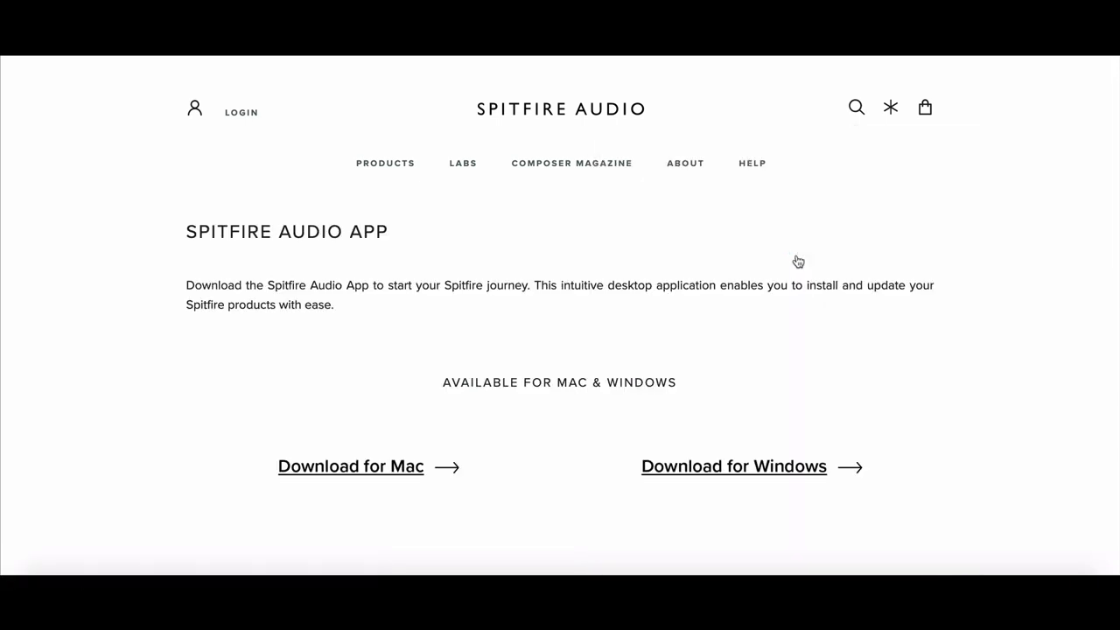
scroll(down, 3)
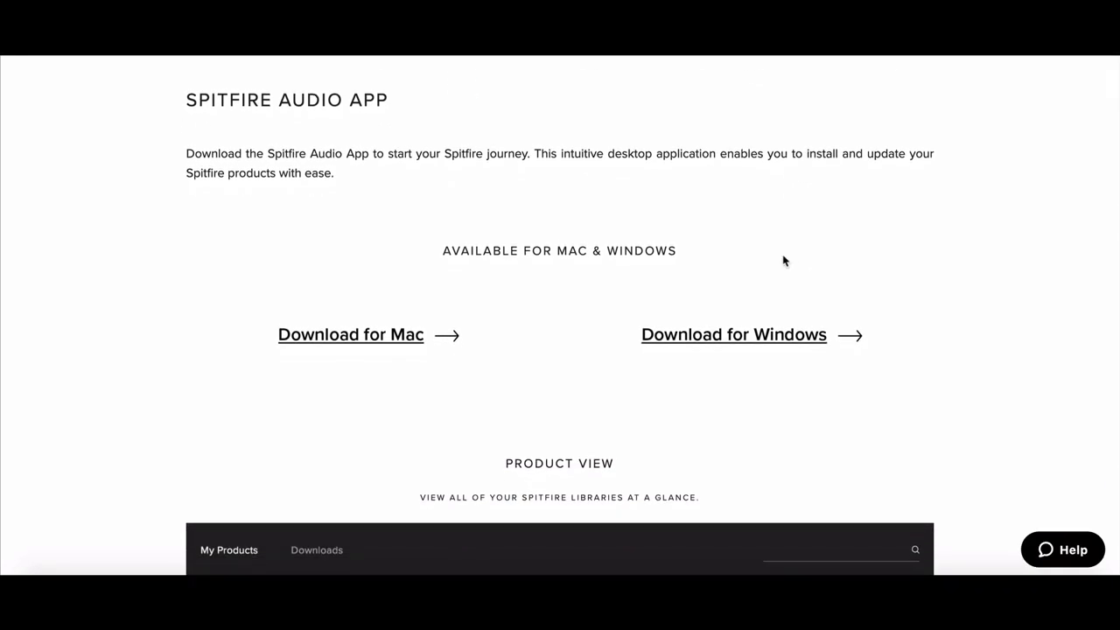
click(350, 334)
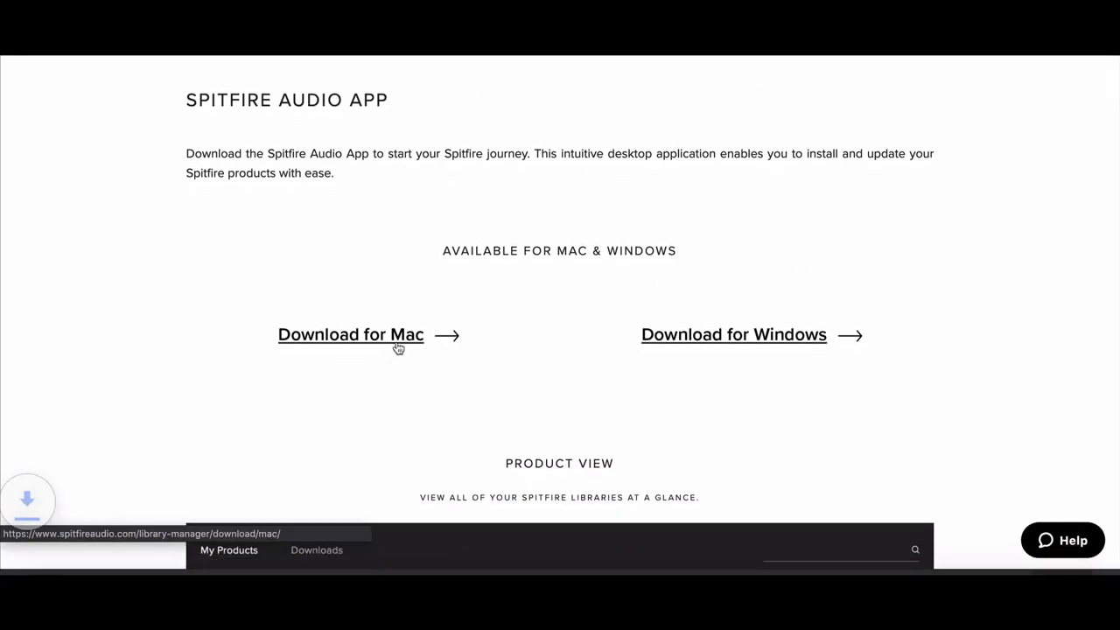
click(350, 335)
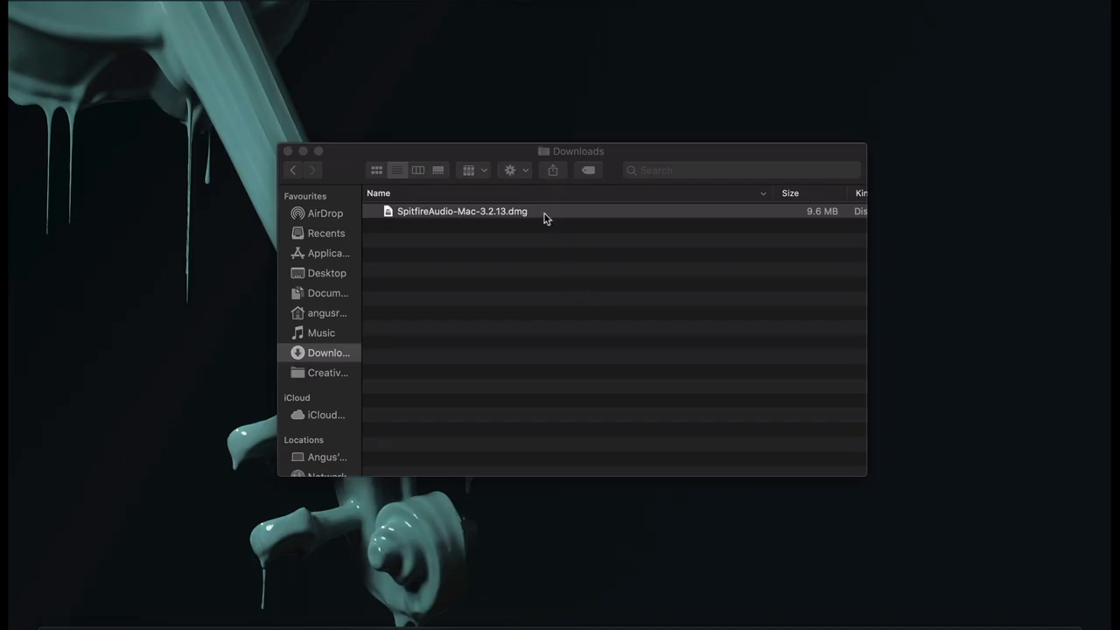
Install Spitfire Audio from the downloaded disk image, then close and eject the disk.
double_click(462, 211)
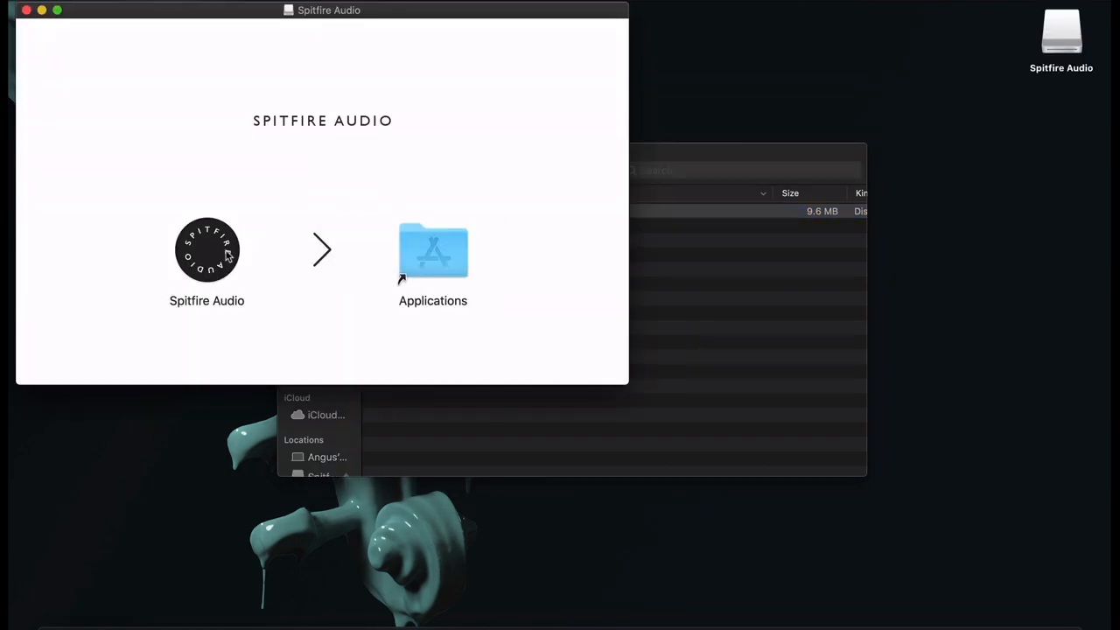
click(207, 250)
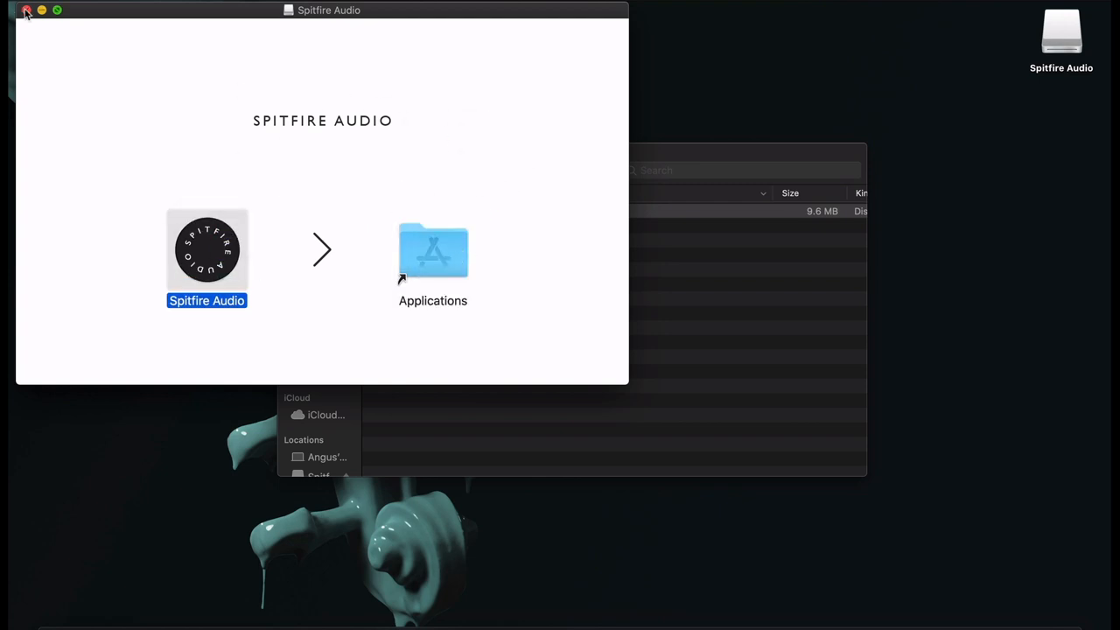
click(26, 9)
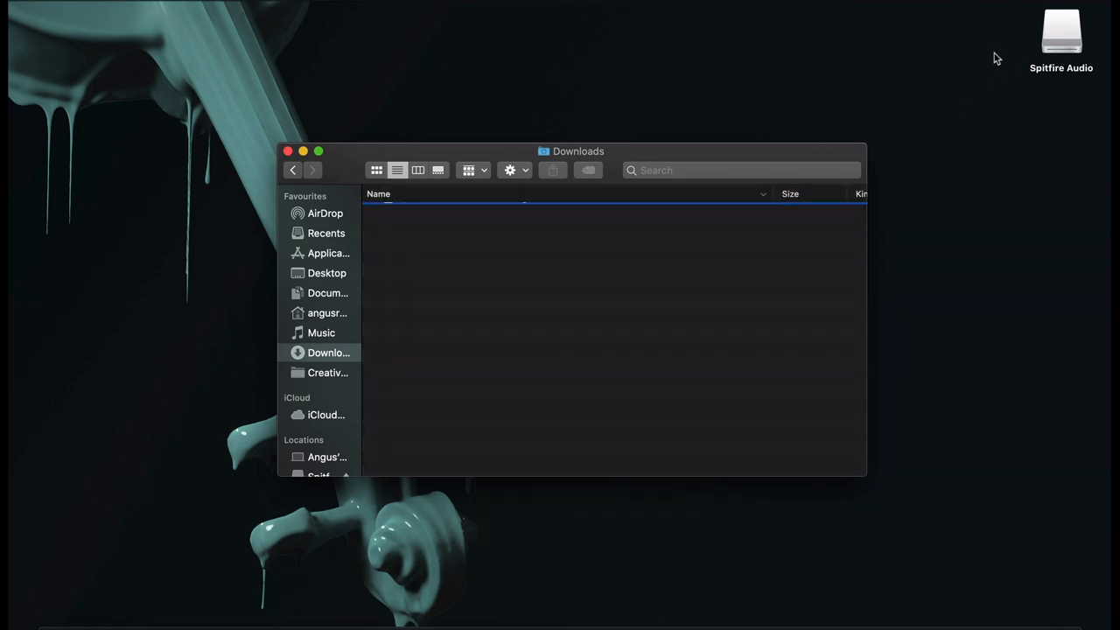
right_click(1062, 35)
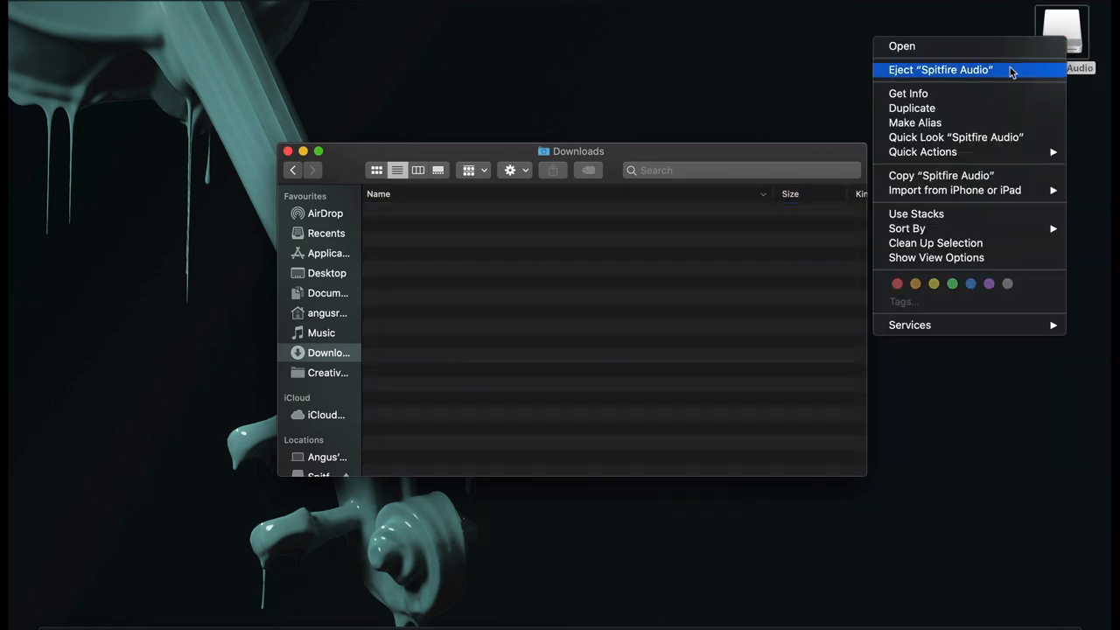
click(941, 69)
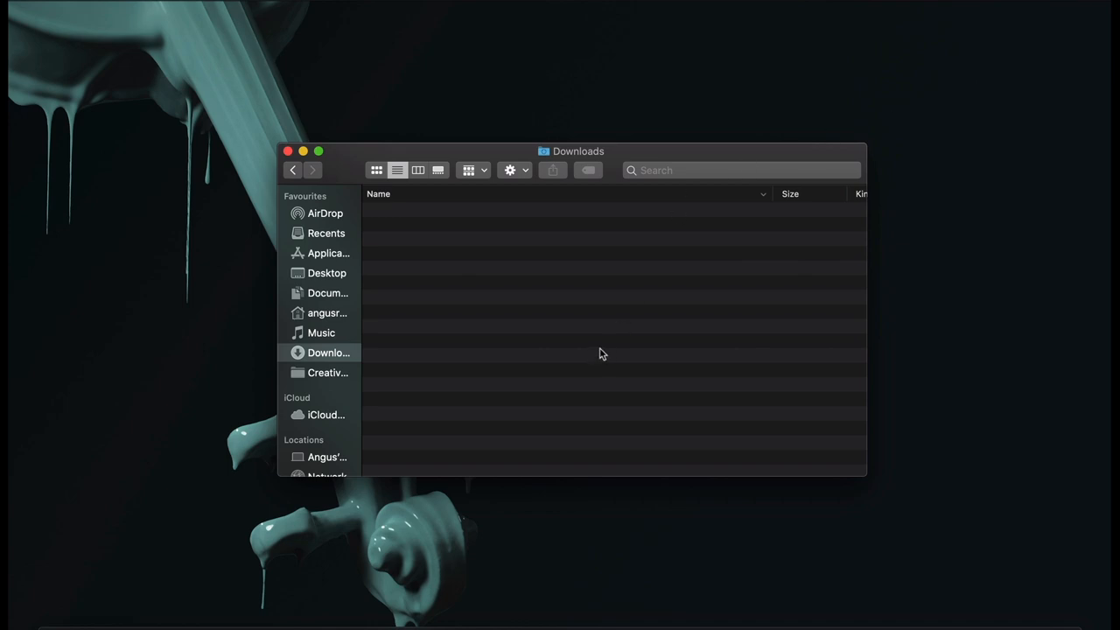
mouse_move(348, 252)
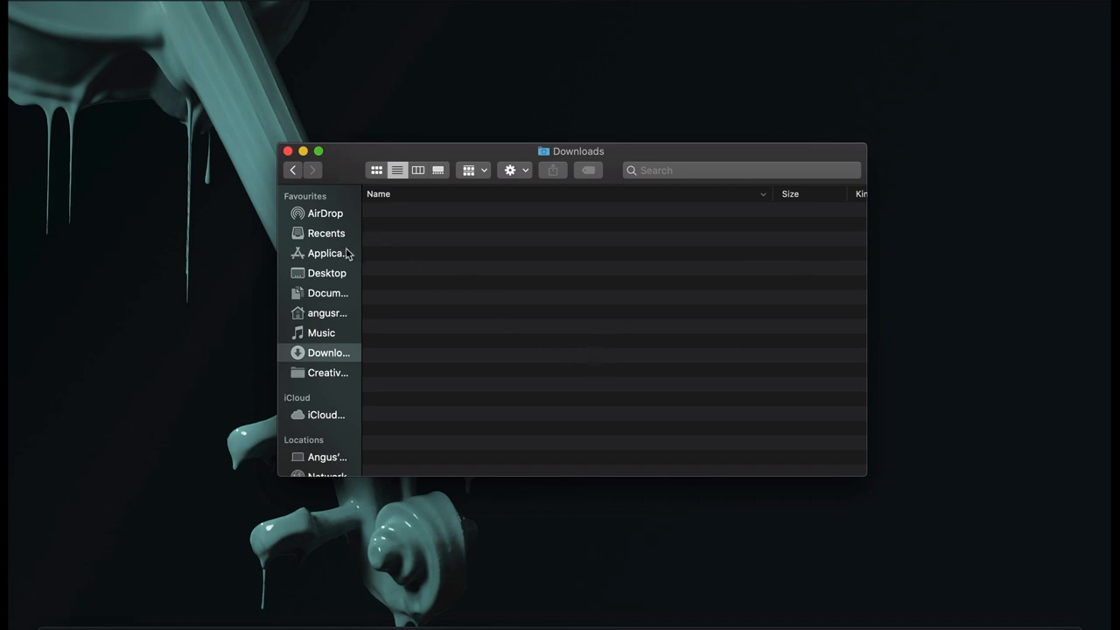
Launch Spitfire Audio from Applications, confirming the open prompt and approving Install Helper.
click(326, 253)
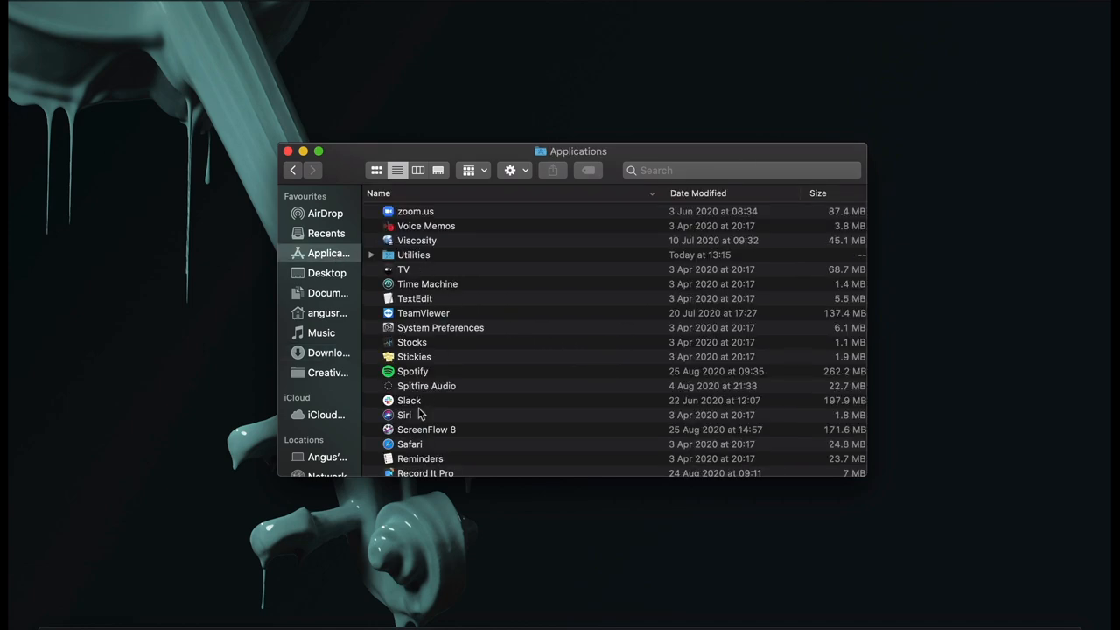
double_click(426, 386)
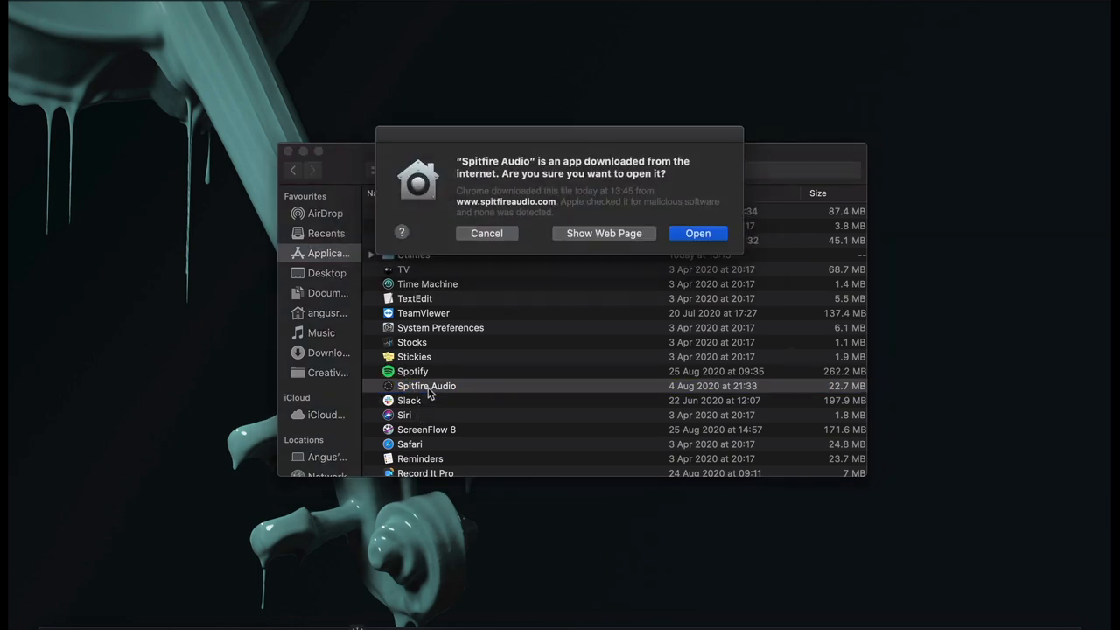
click(487, 233)
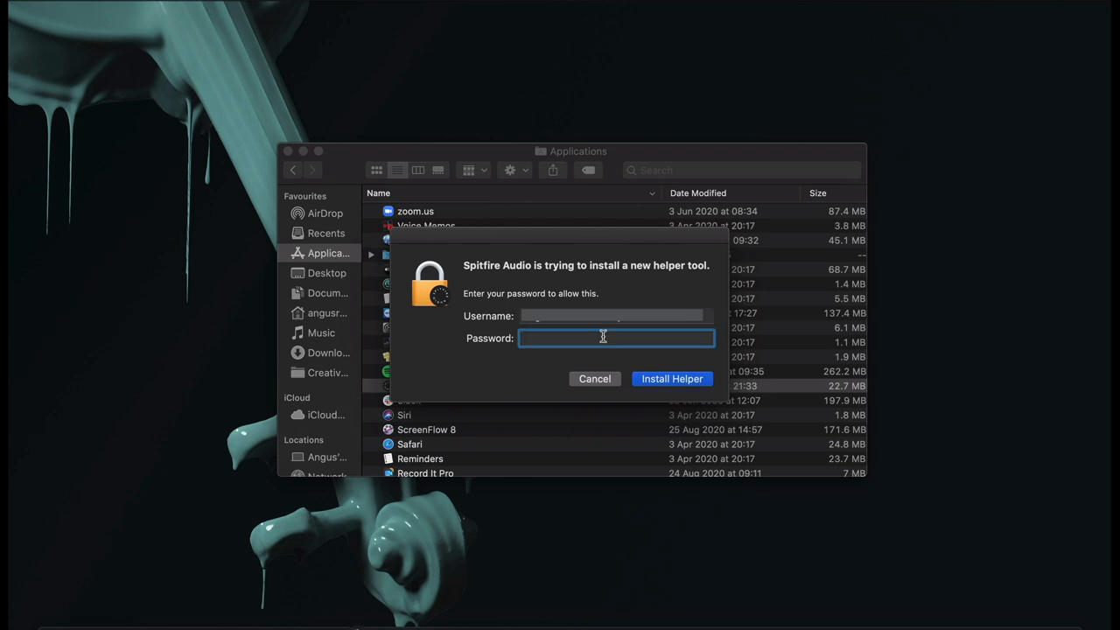
click(594, 378)
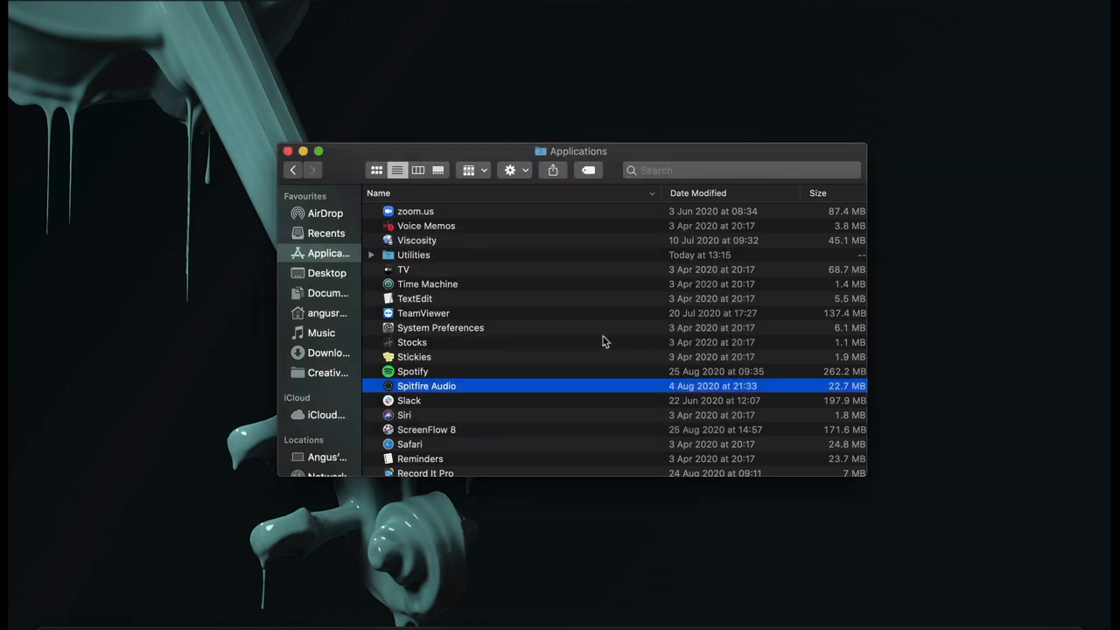
double_click(426, 386)
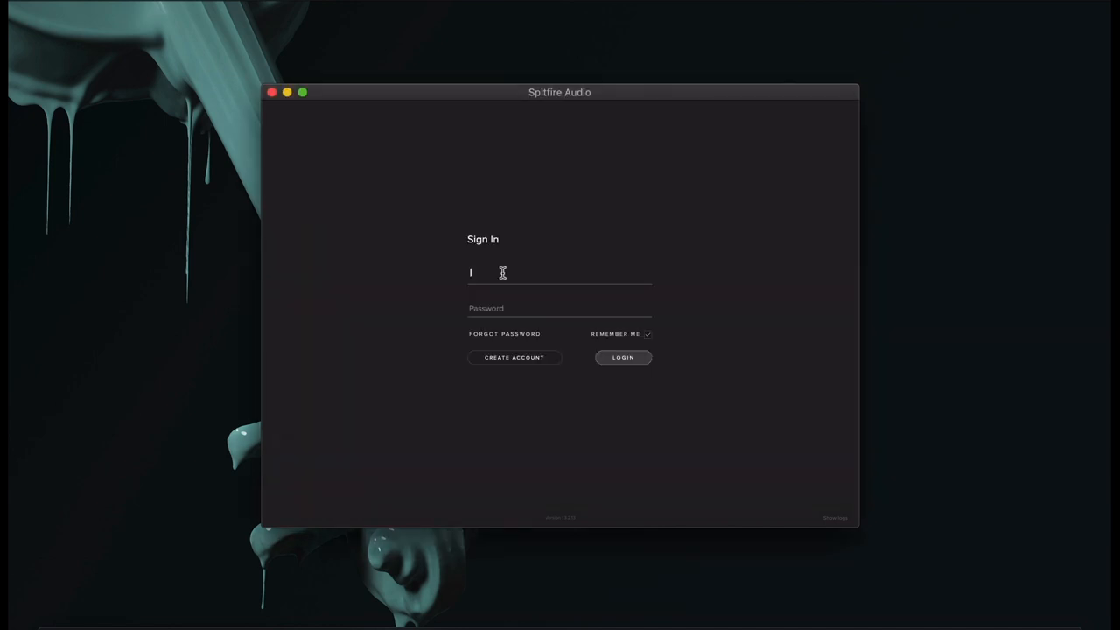
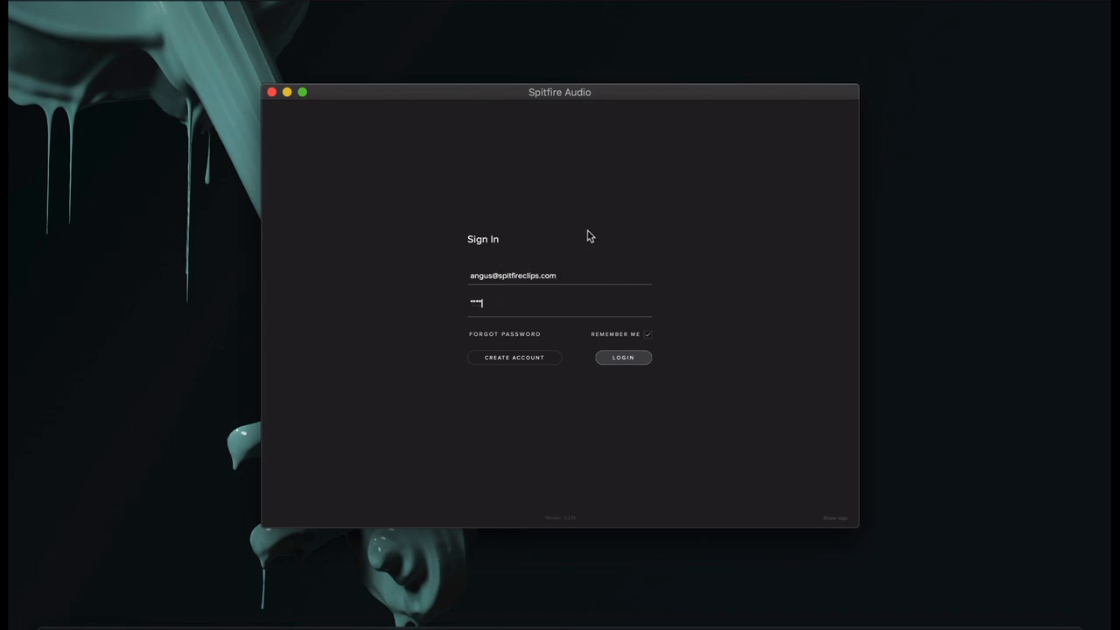
click(622, 357)
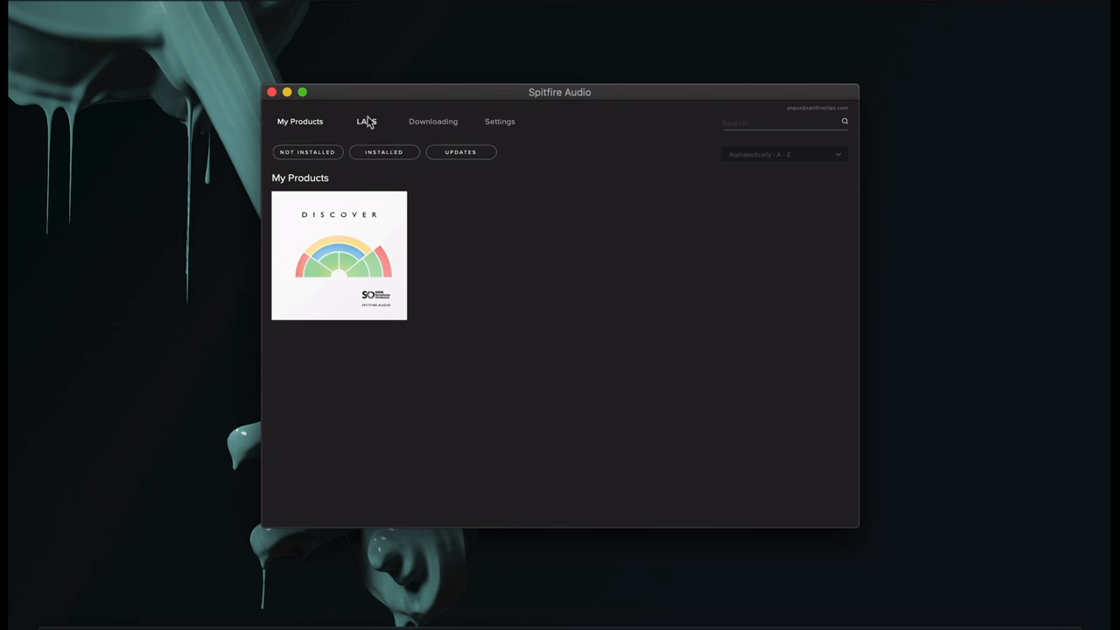
click(365, 121)
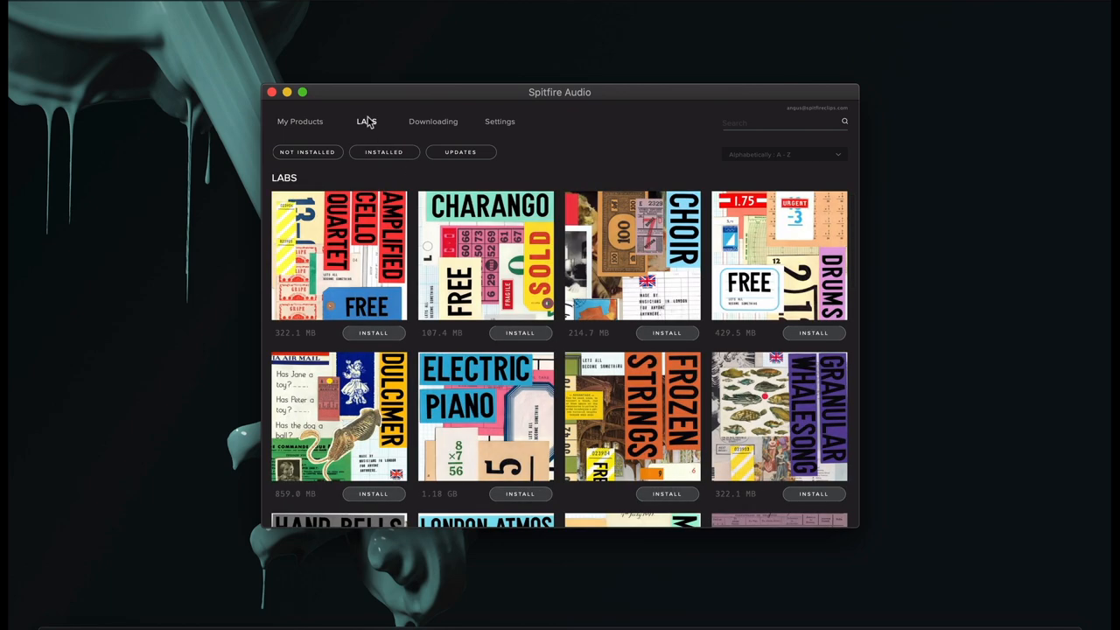
mouse_move(503, 114)
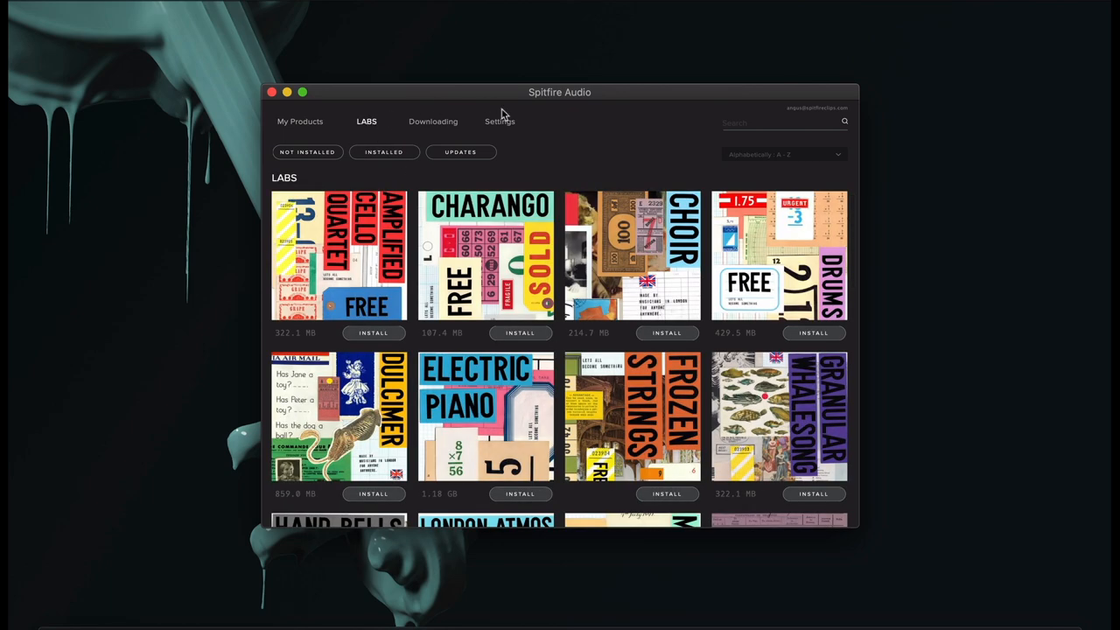
click(499, 121)
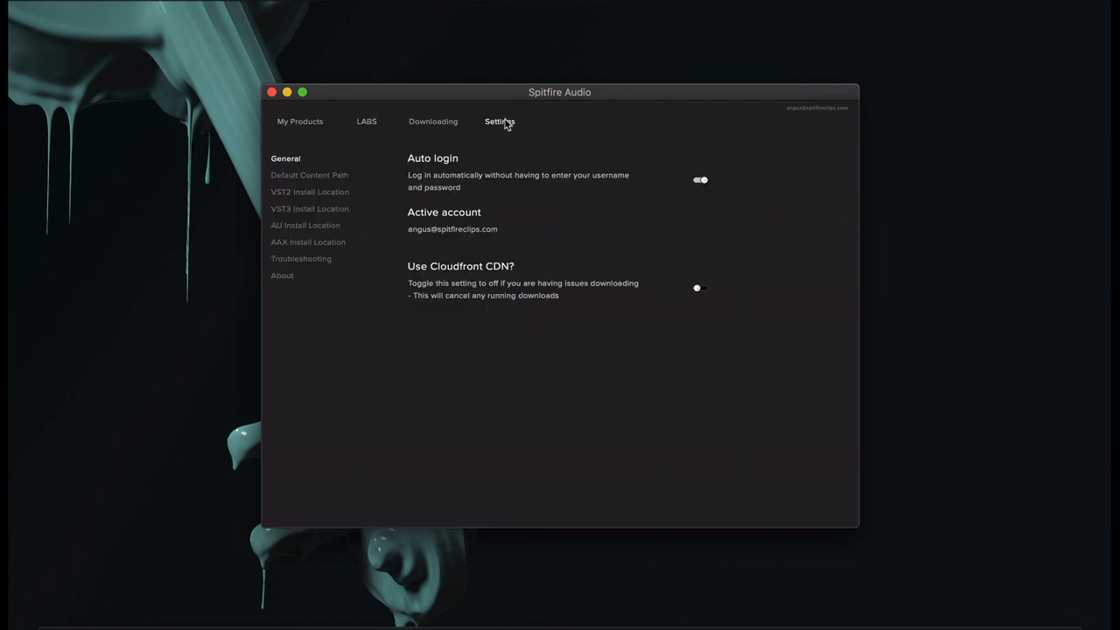
click(309, 175)
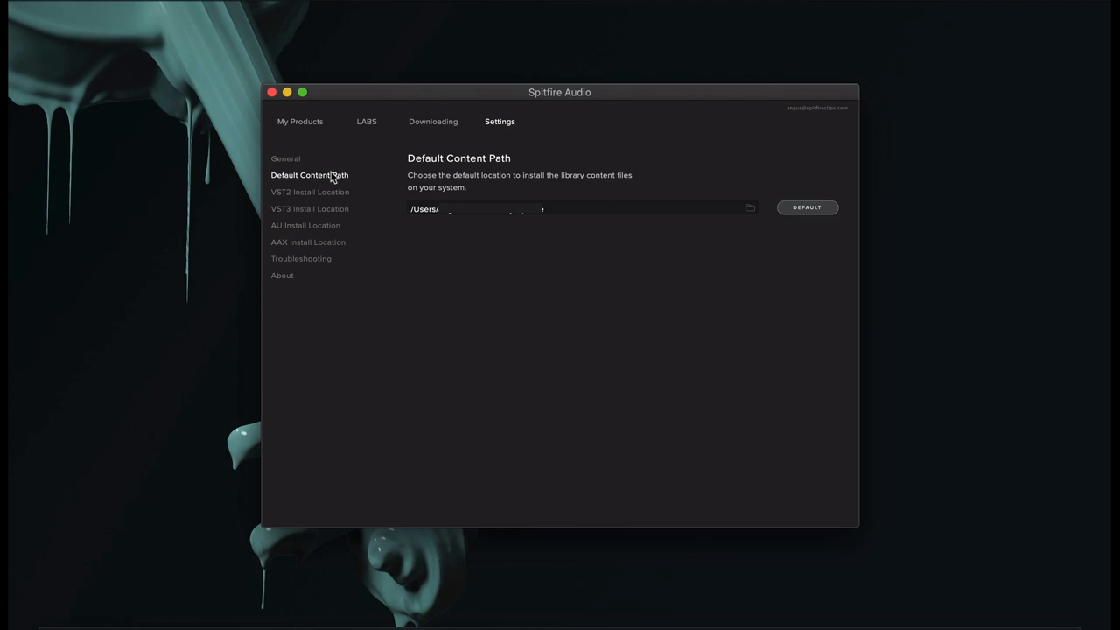
click(366, 121)
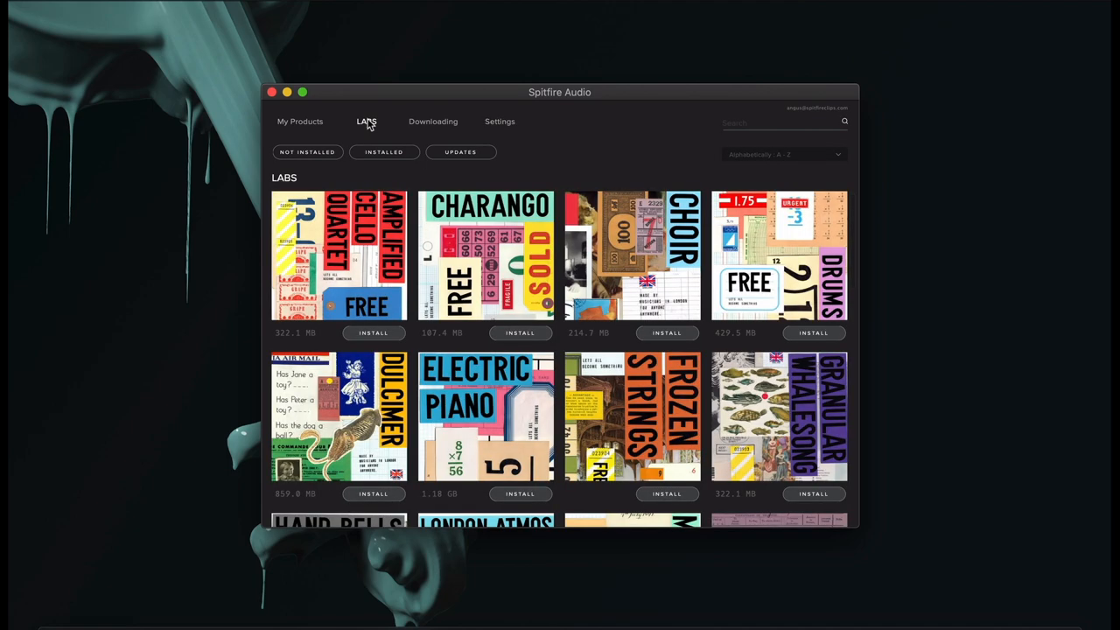
mouse_move(493, 158)
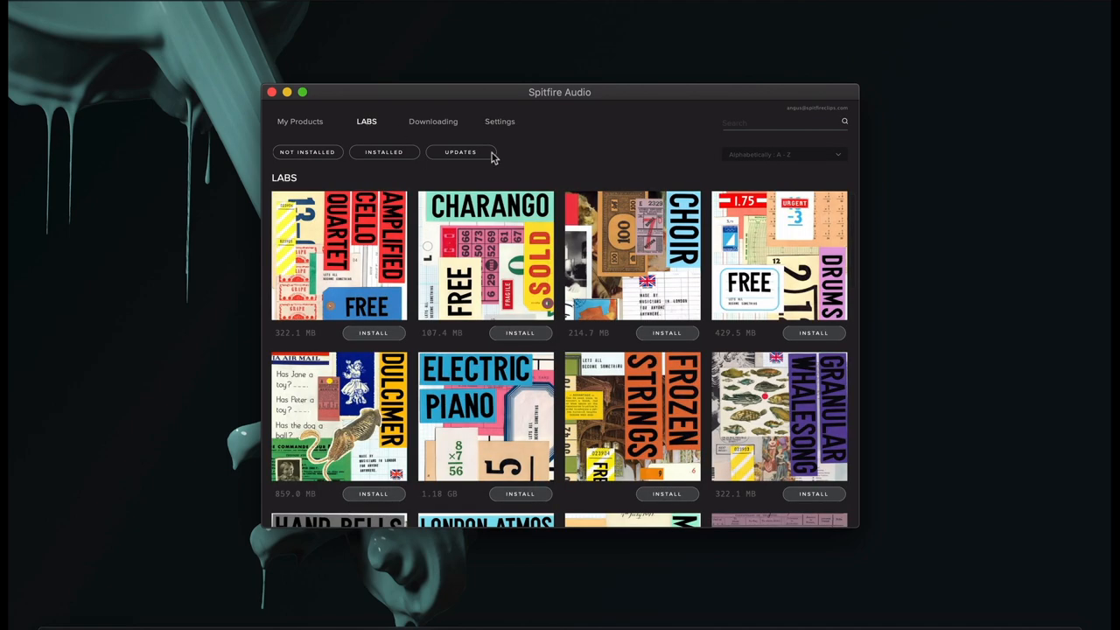
mouse_move(727, 190)
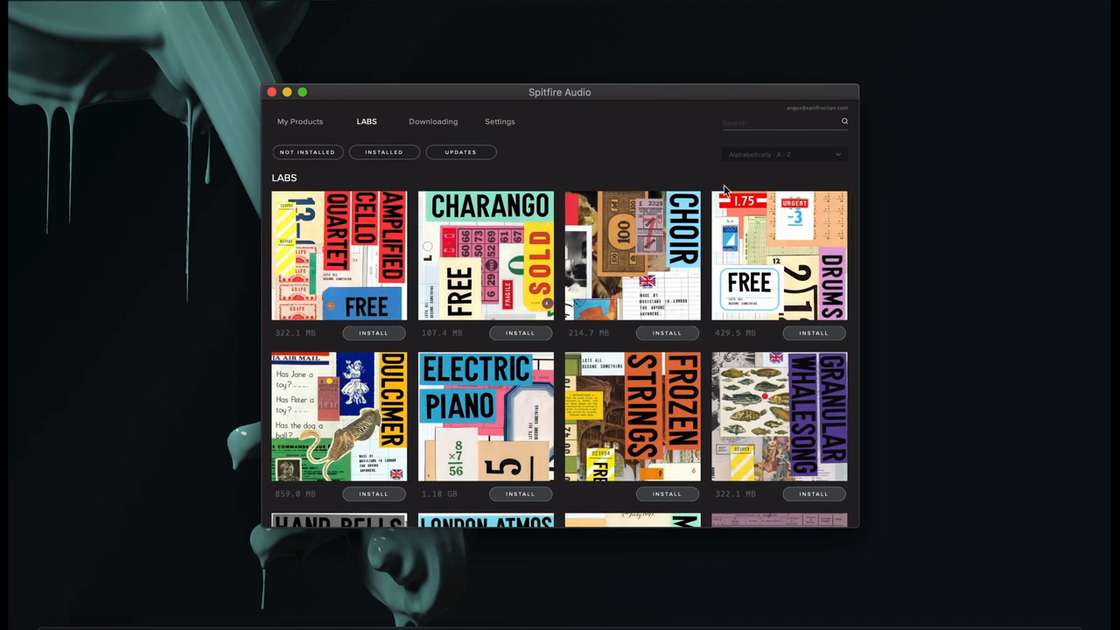
Search the LABS catalogue for 'soft' and bring up Soft Piano's install options.
scroll(down, 3)
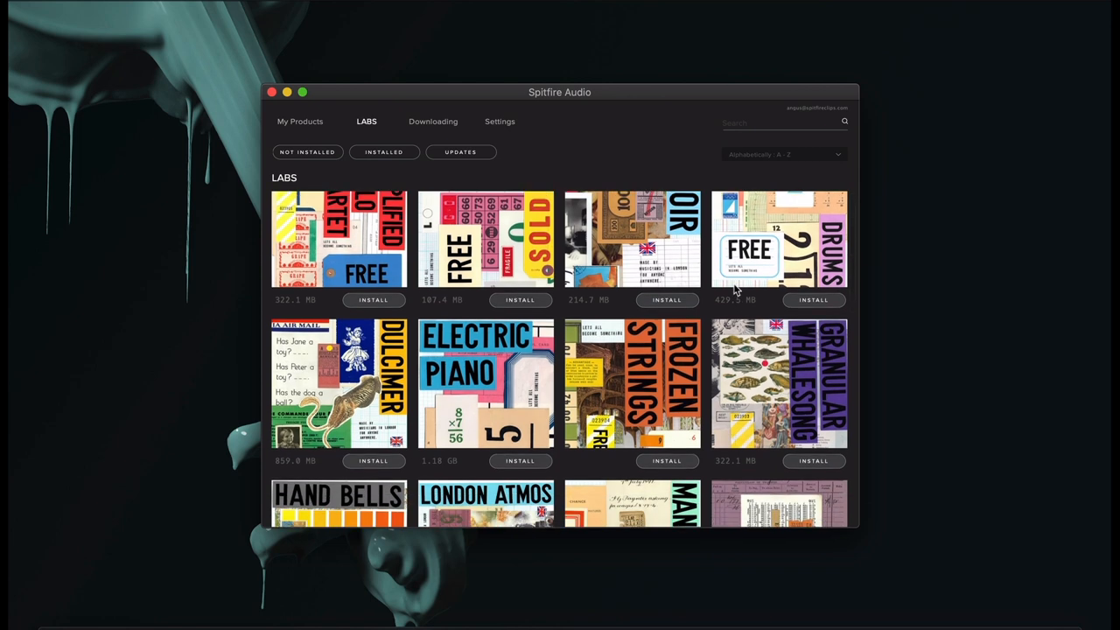
scroll(down, 3)
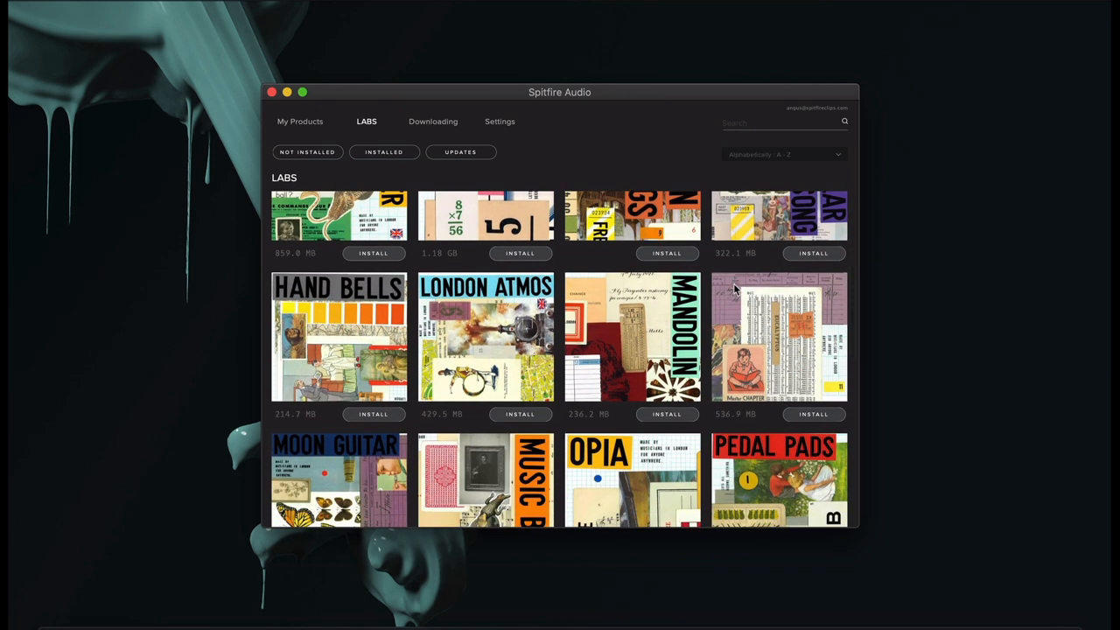
scroll(down, 3)
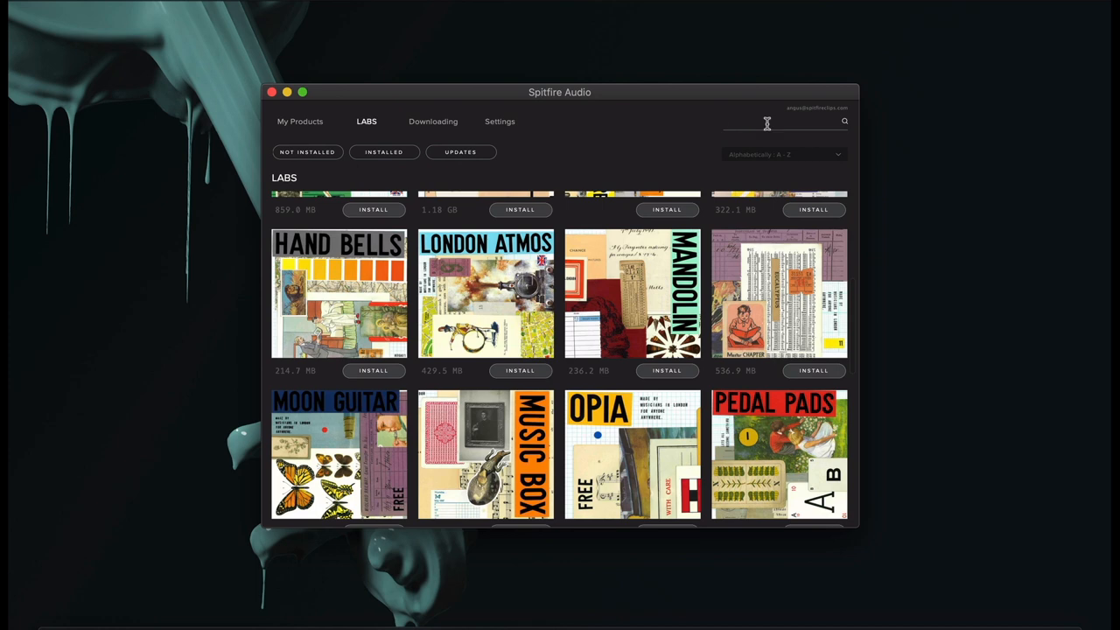
text(soft)
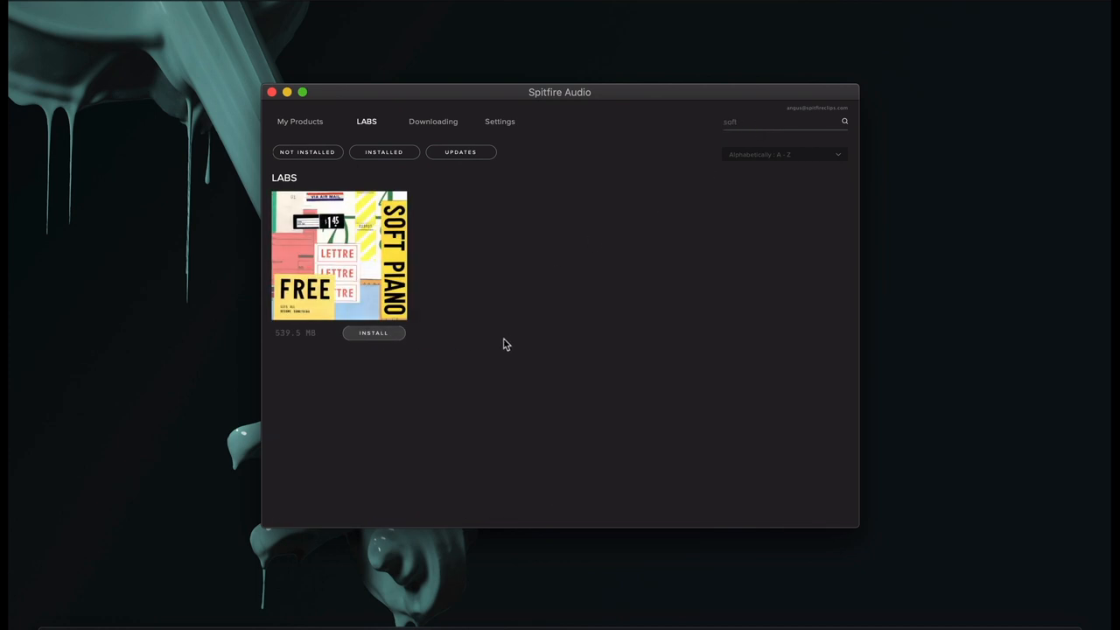
click(374, 333)
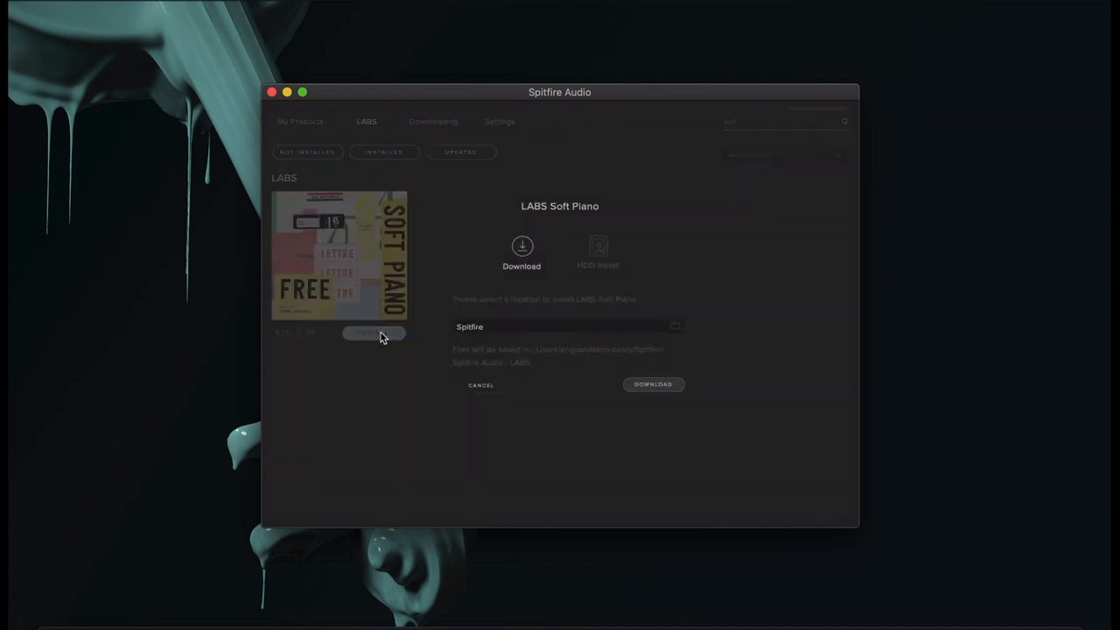
click(653, 384)
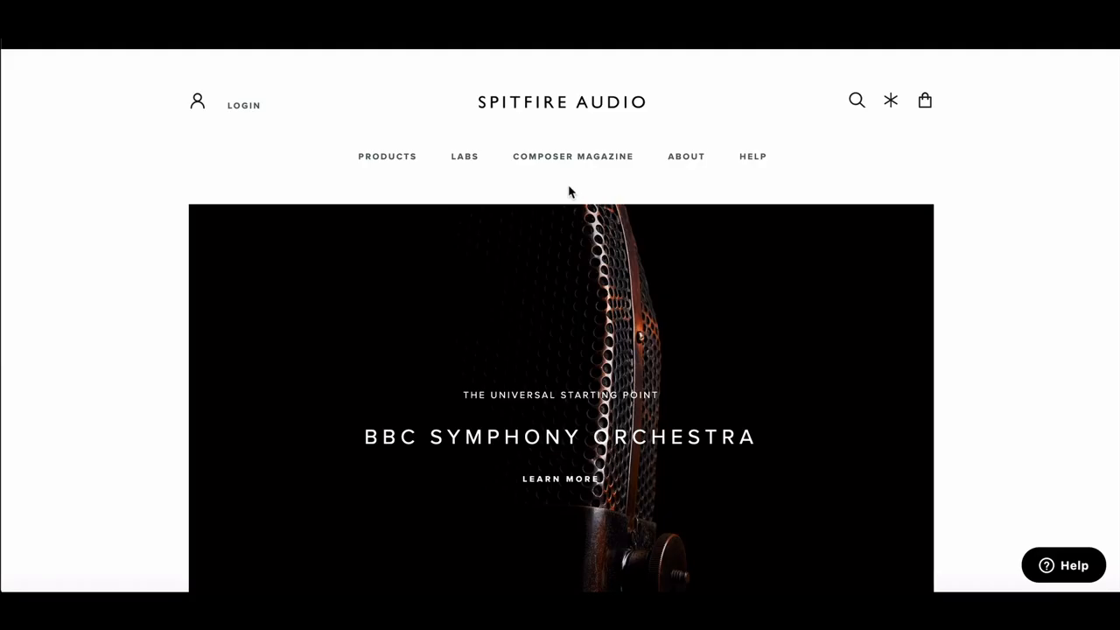
mouse_move(465, 158)
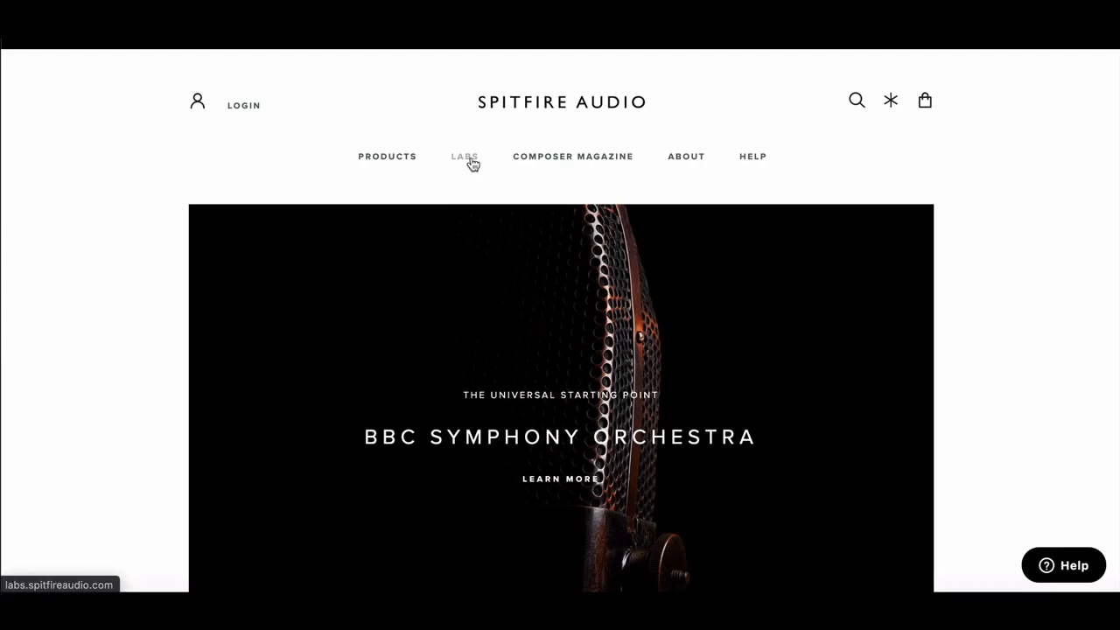
Visit the site's LABS section and toggle the Pianos and Vocals filters on and off.
click(464, 157)
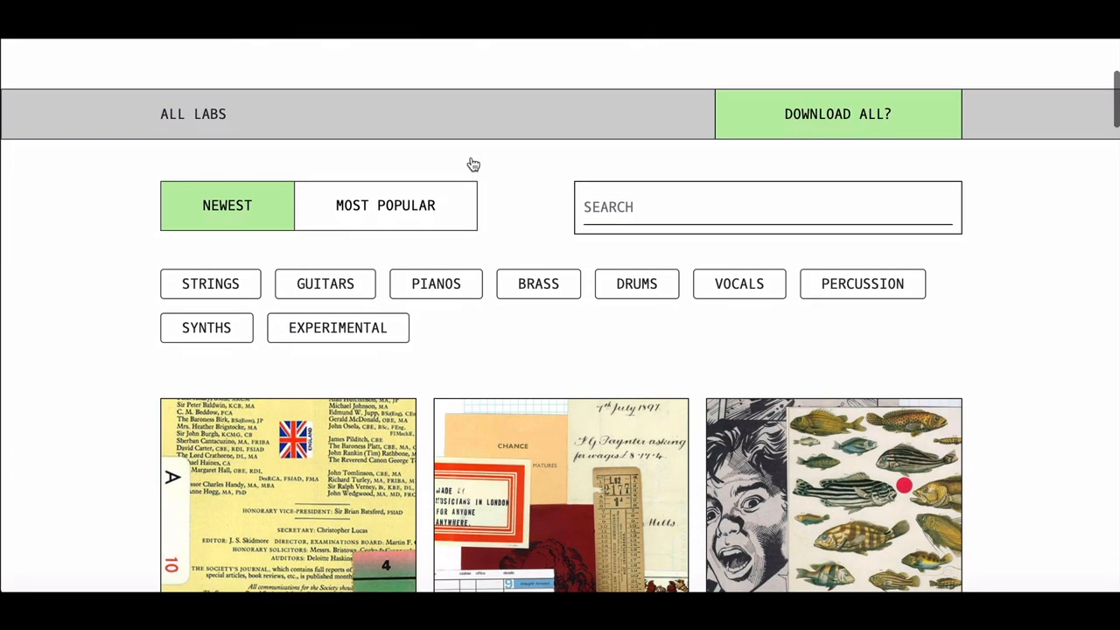
scroll(down, 3)
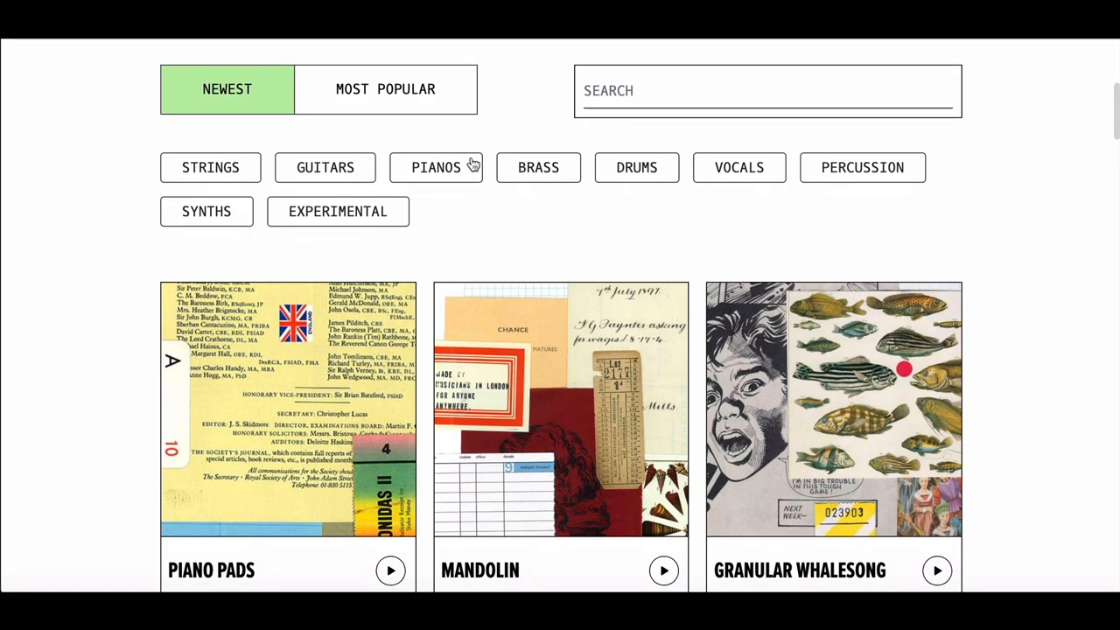
click(436, 167)
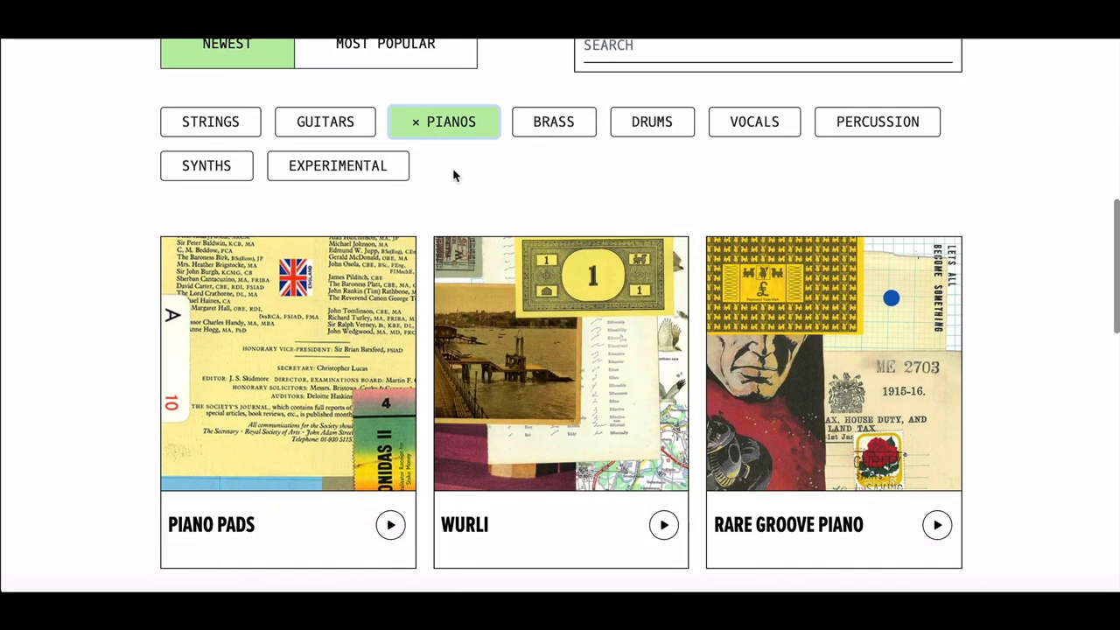
click(443, 122)
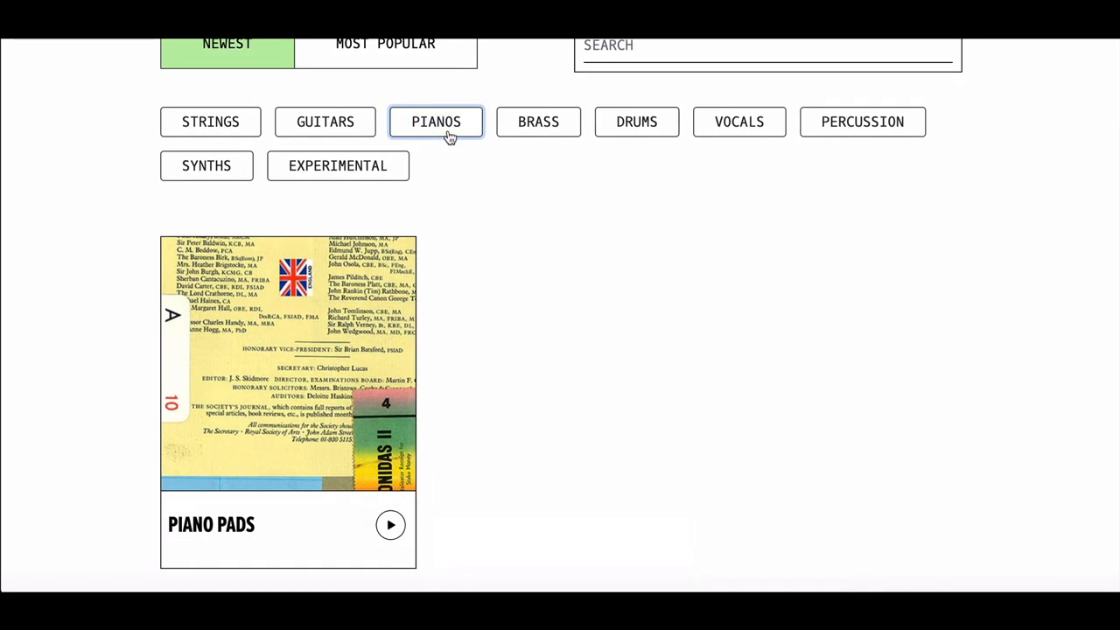
click(747, 122)
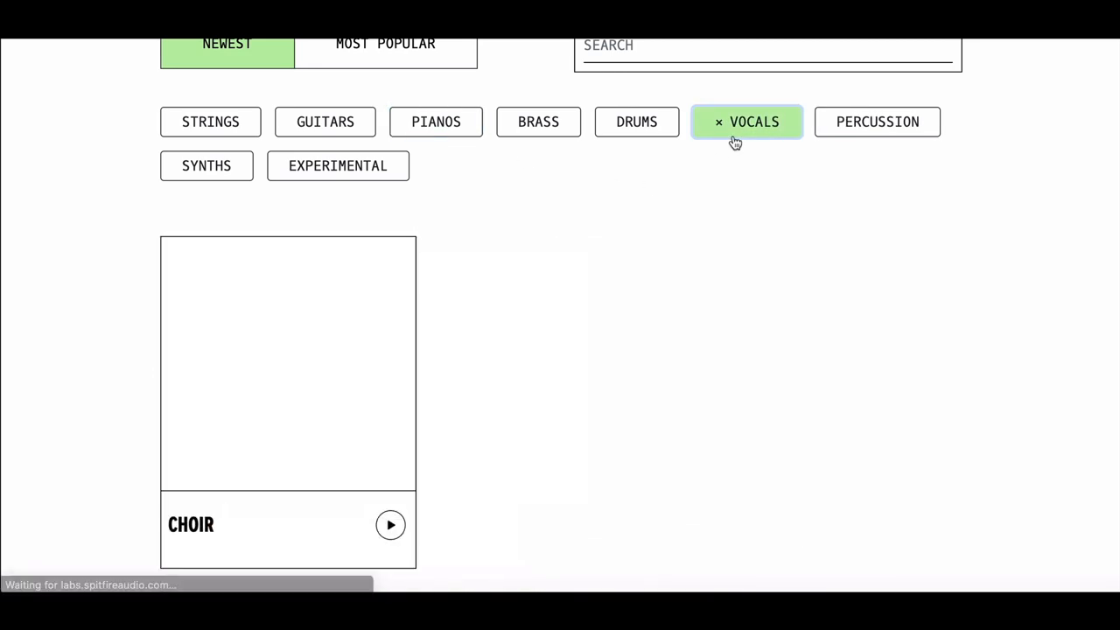
click(746, 121)
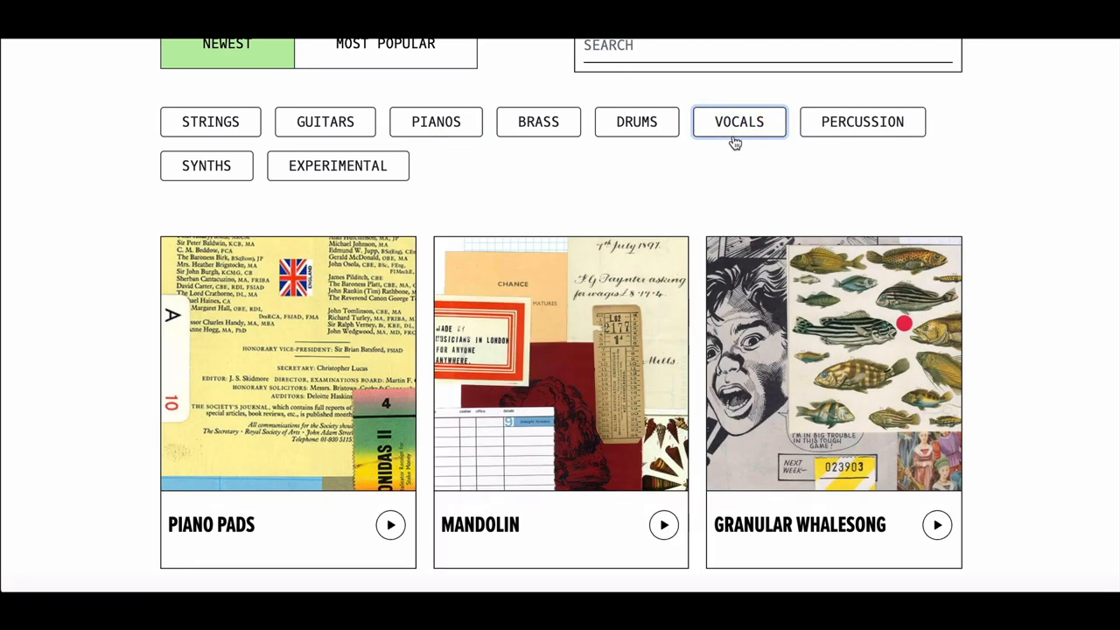
Search the LABS catalogue for SOFT.
text(SO)
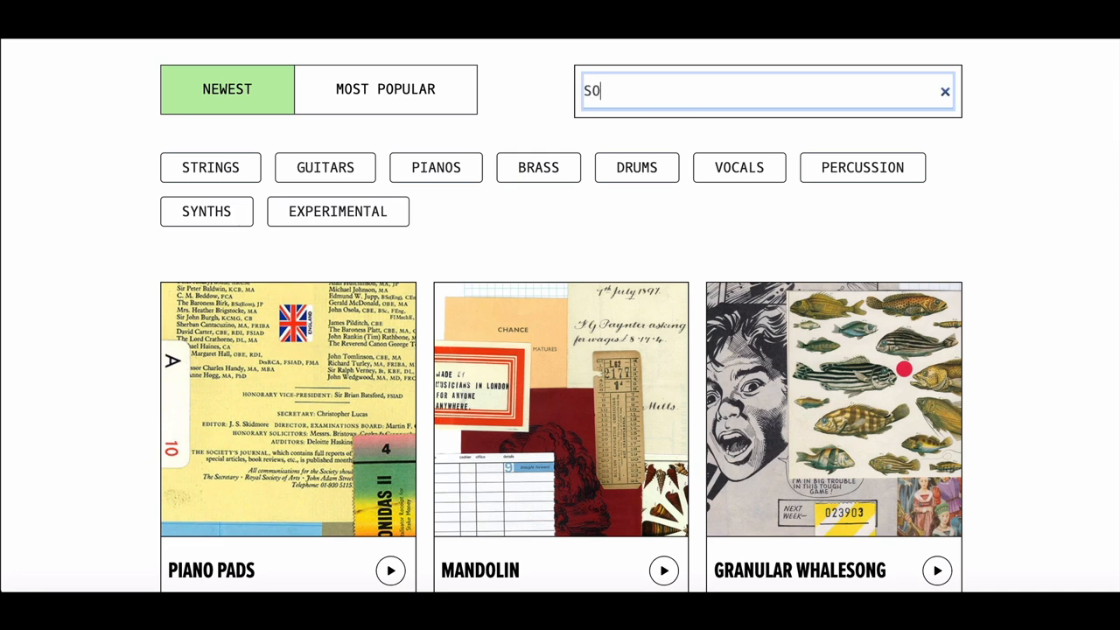
text(FT)
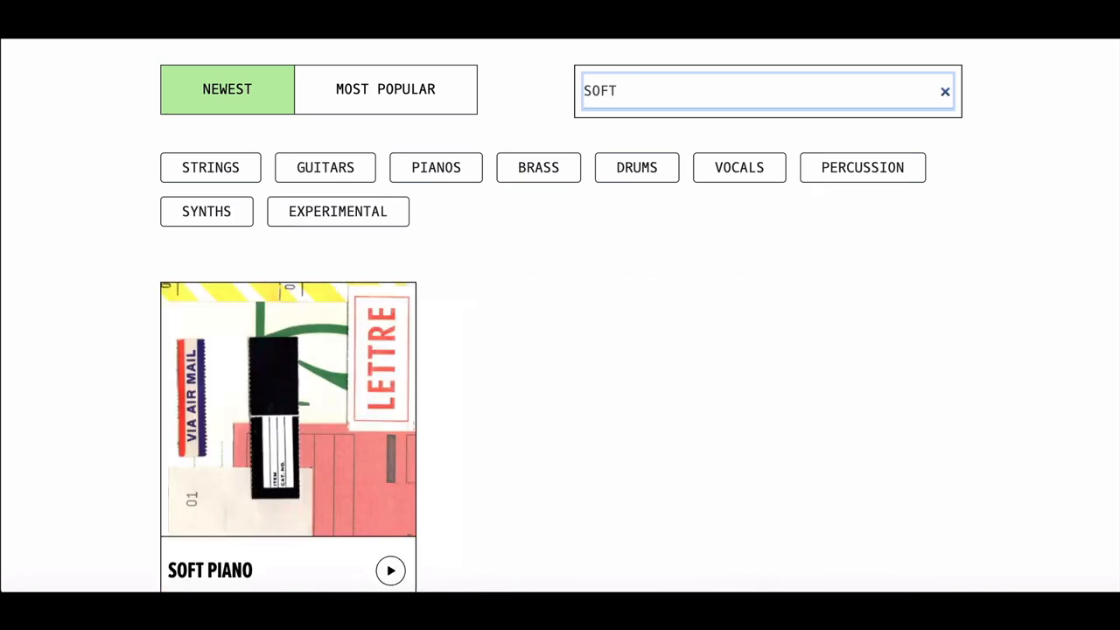
scroll(down, 3)
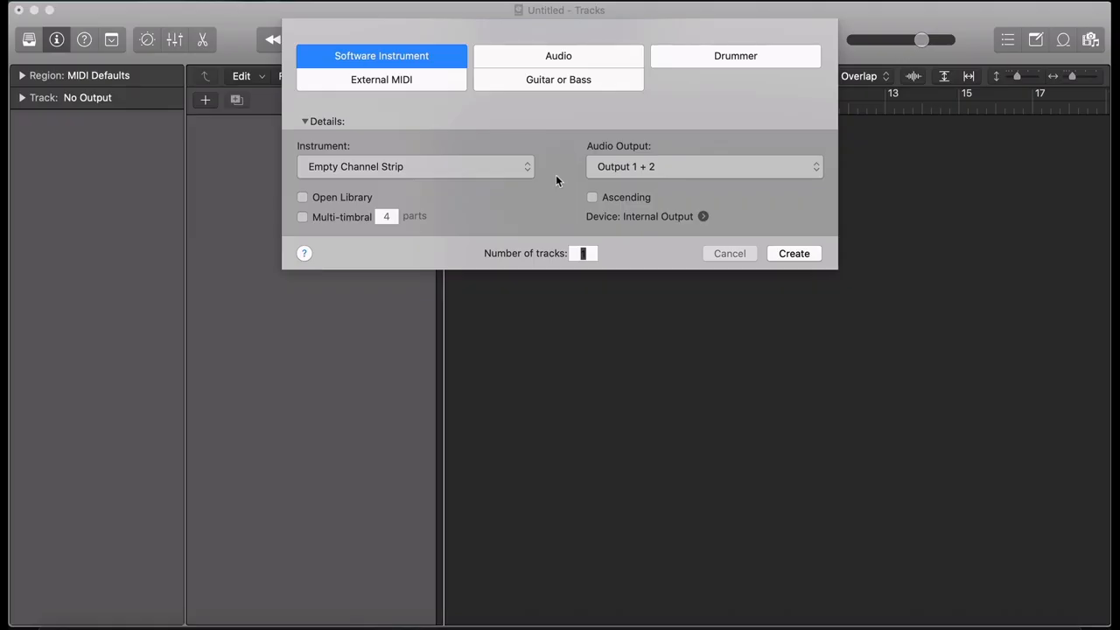
Create a software instrument track with AU Instruments > Spitfire Audio > LABS.
click(416, 167)
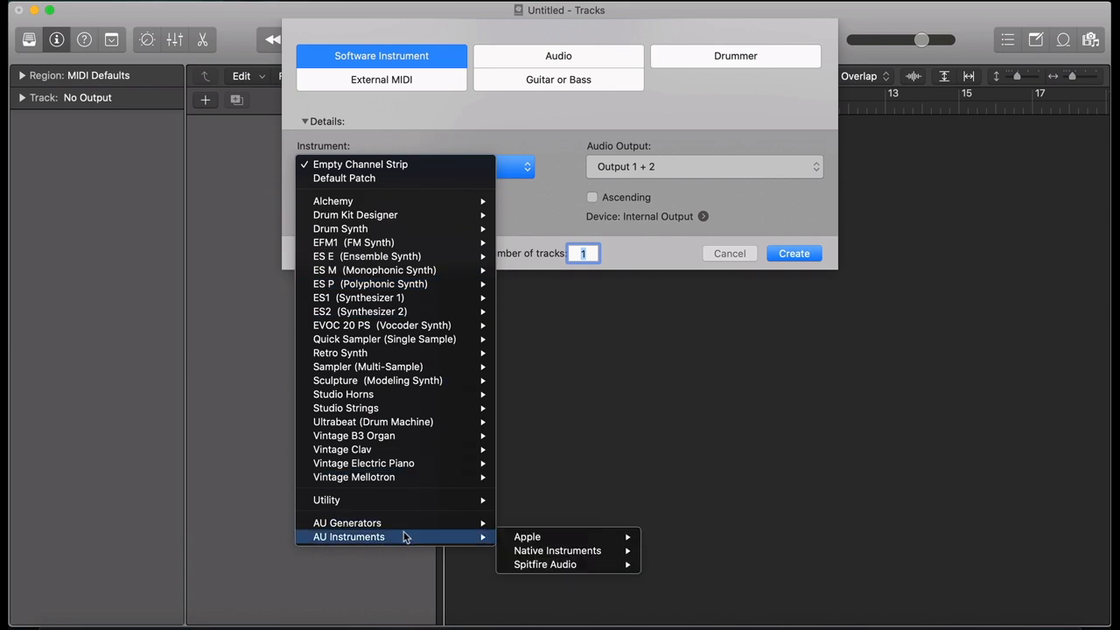
mouse_move(545, 564)
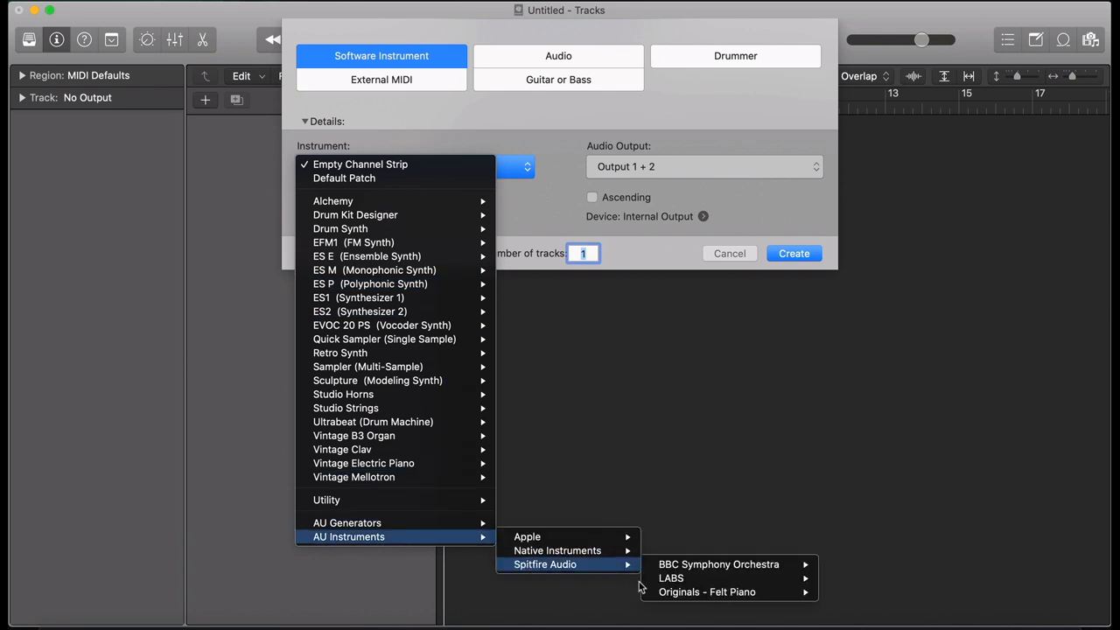
click(670, 578)
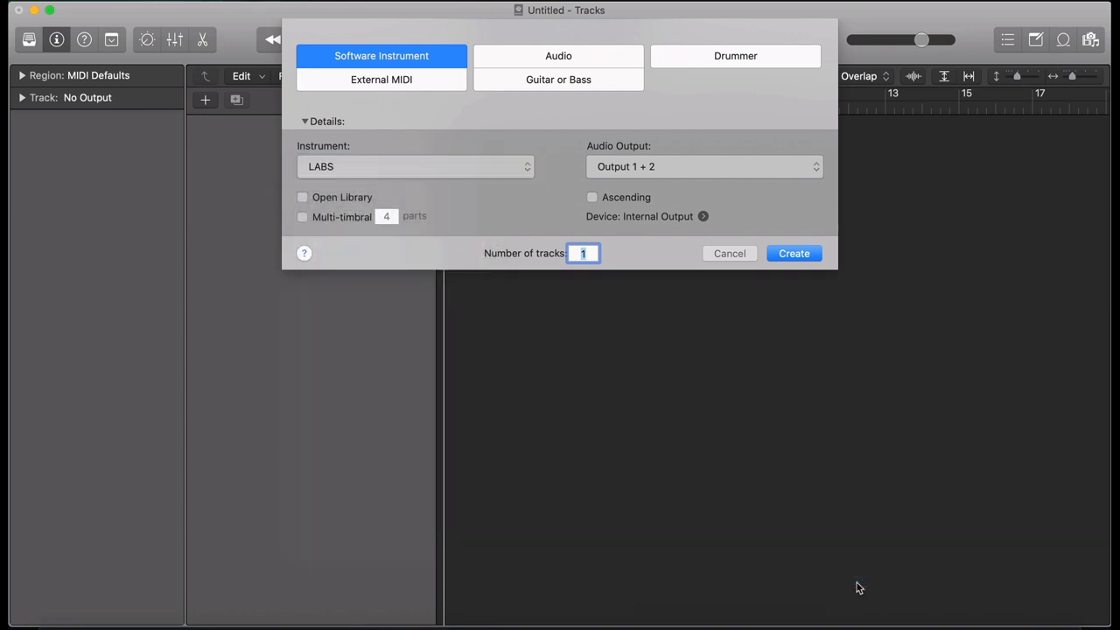
click(793, 253)
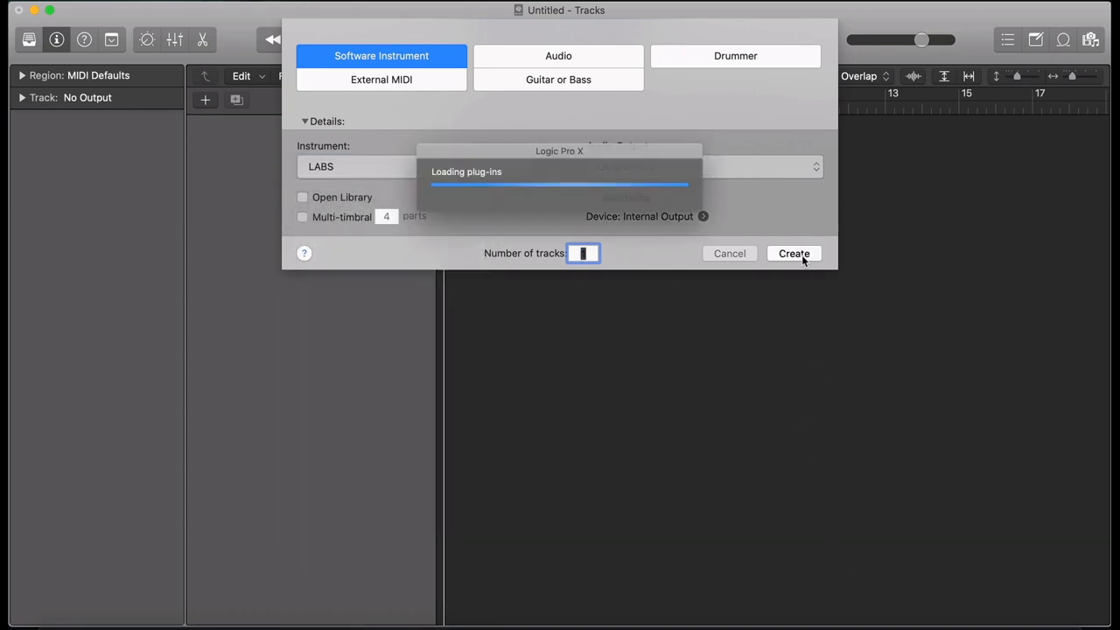
click(792, 253)
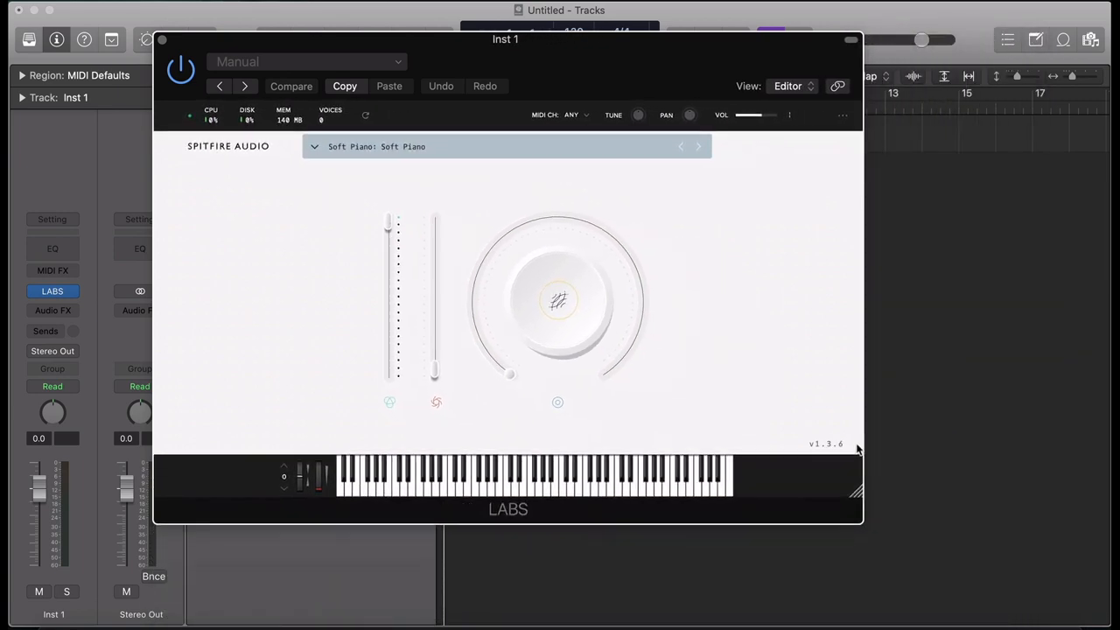
Centre the LABS plugin window and show the refresh options beside VOICES.
drag(505, 39, 558, 56)
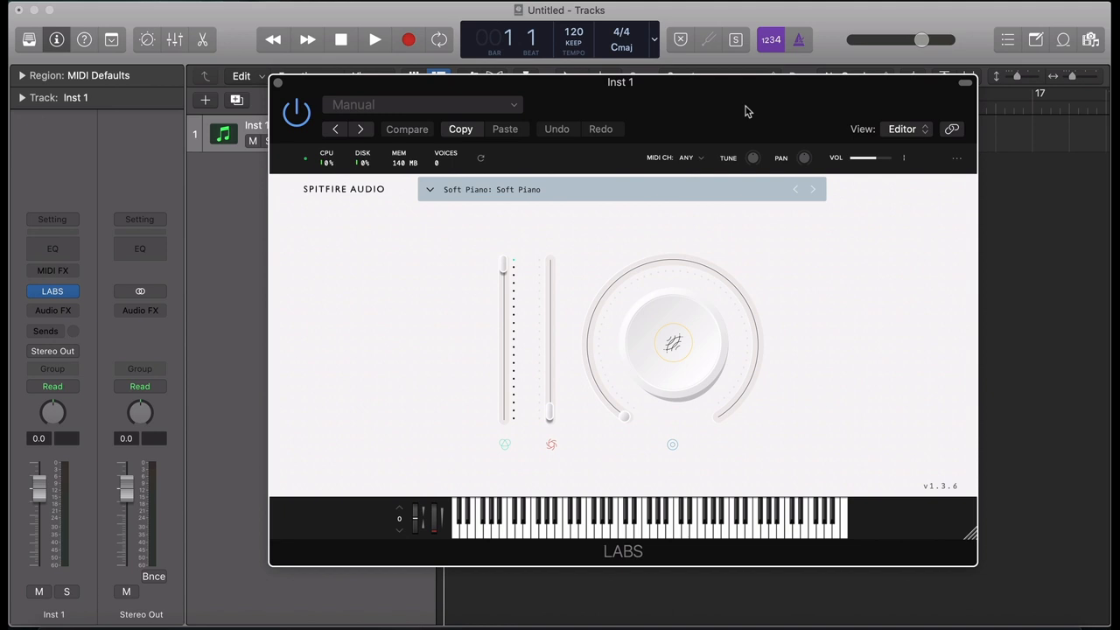
mouse_move(308, 169)
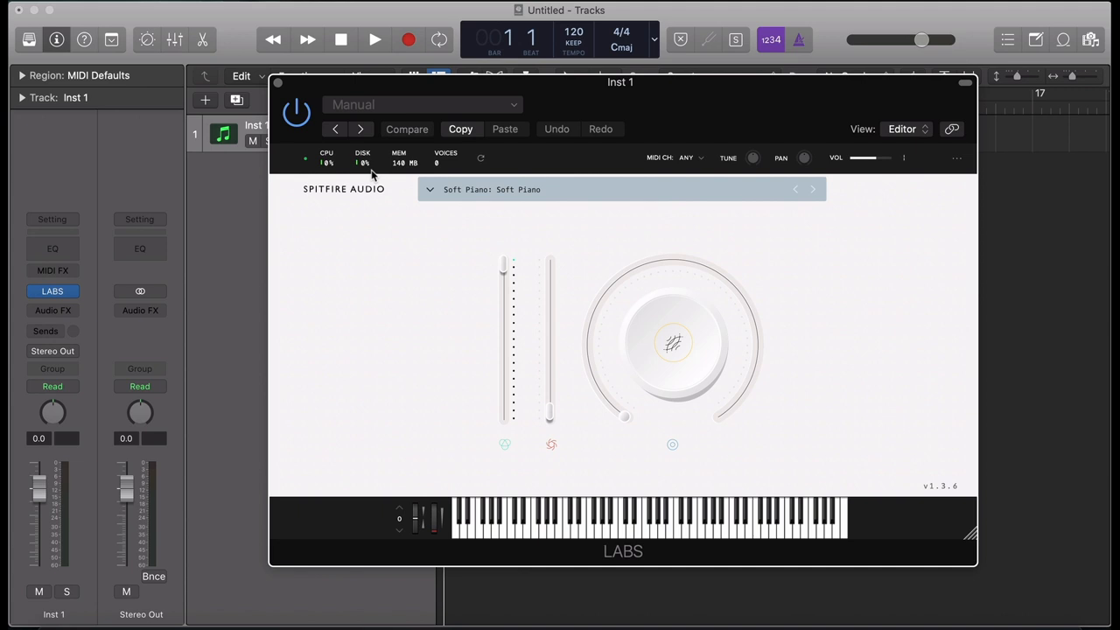
mouse_move(414, 173)
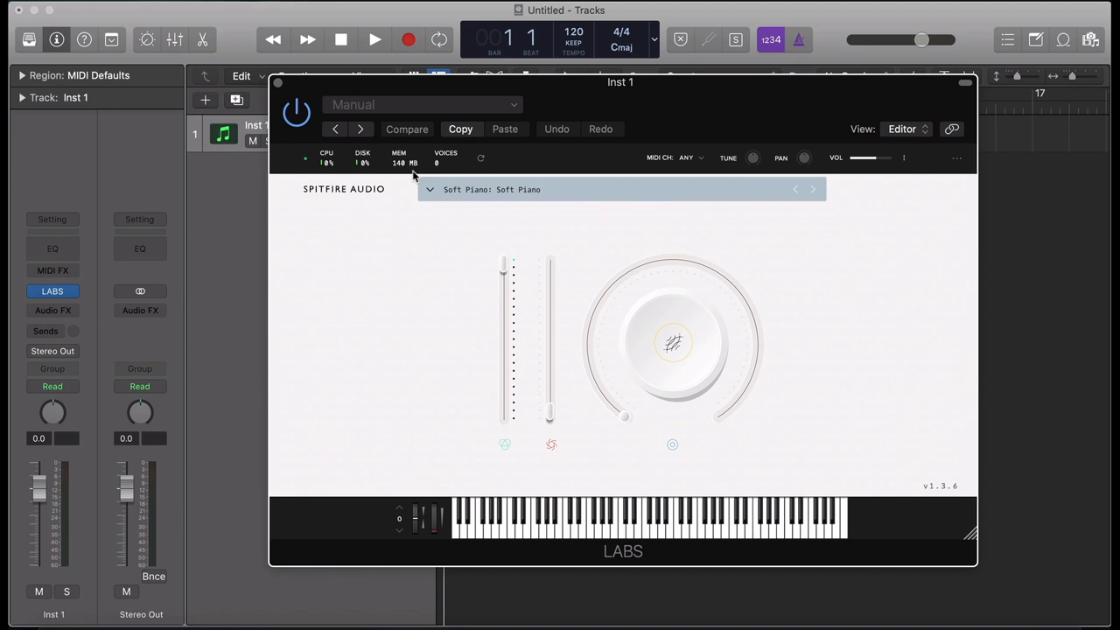
mouse_move(448, 171)
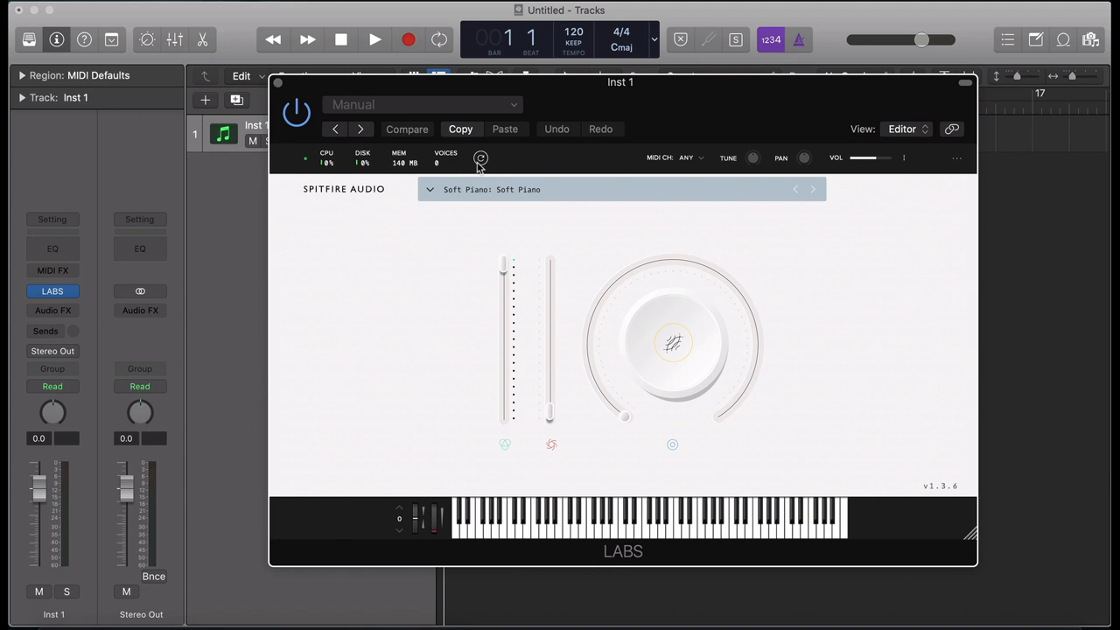
click(480, 159)
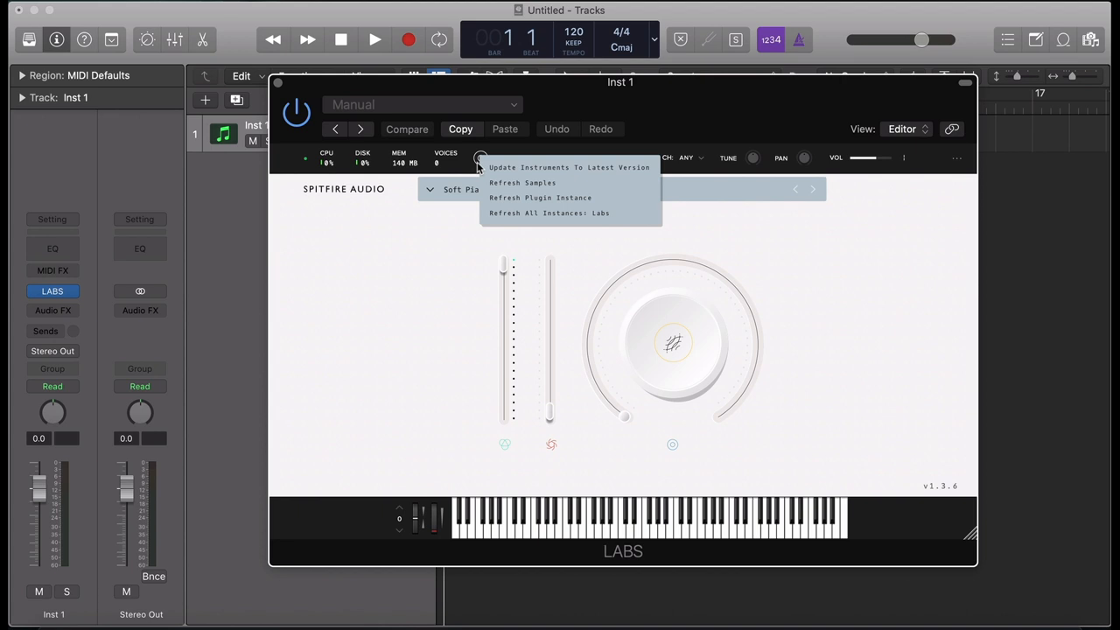
mouse_move(610, 146)
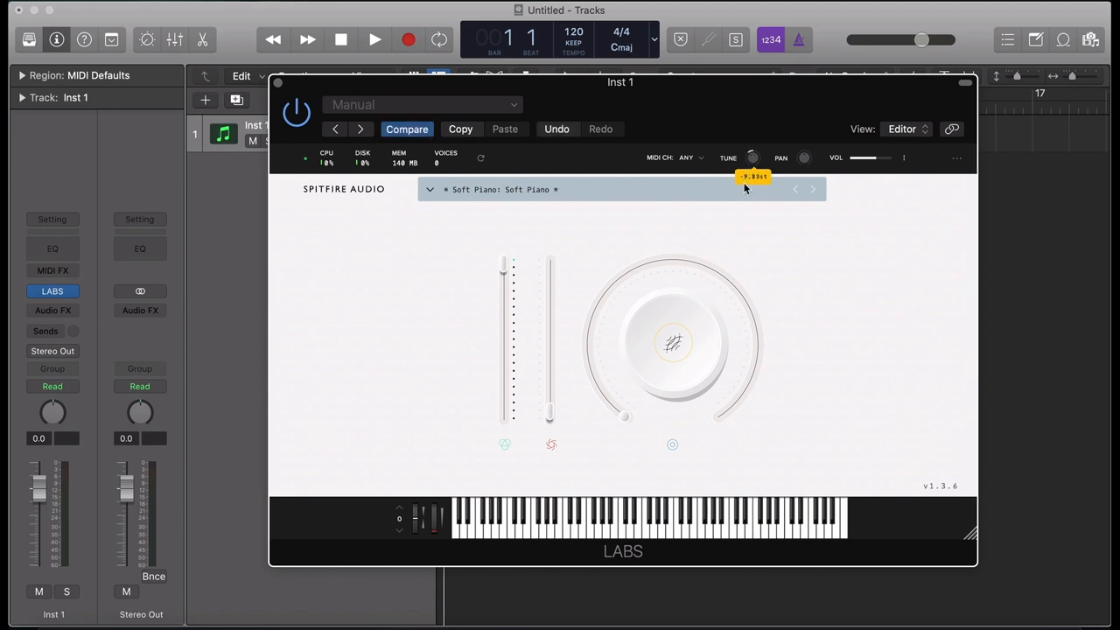
mouse_move(757, 244)
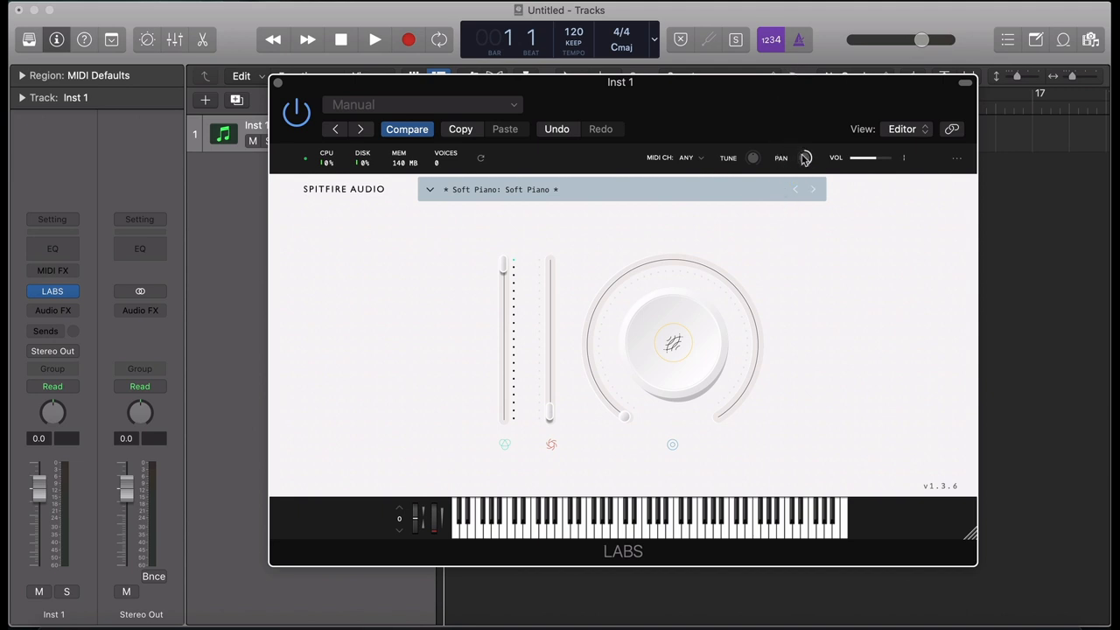
mouse_move(824, 171)
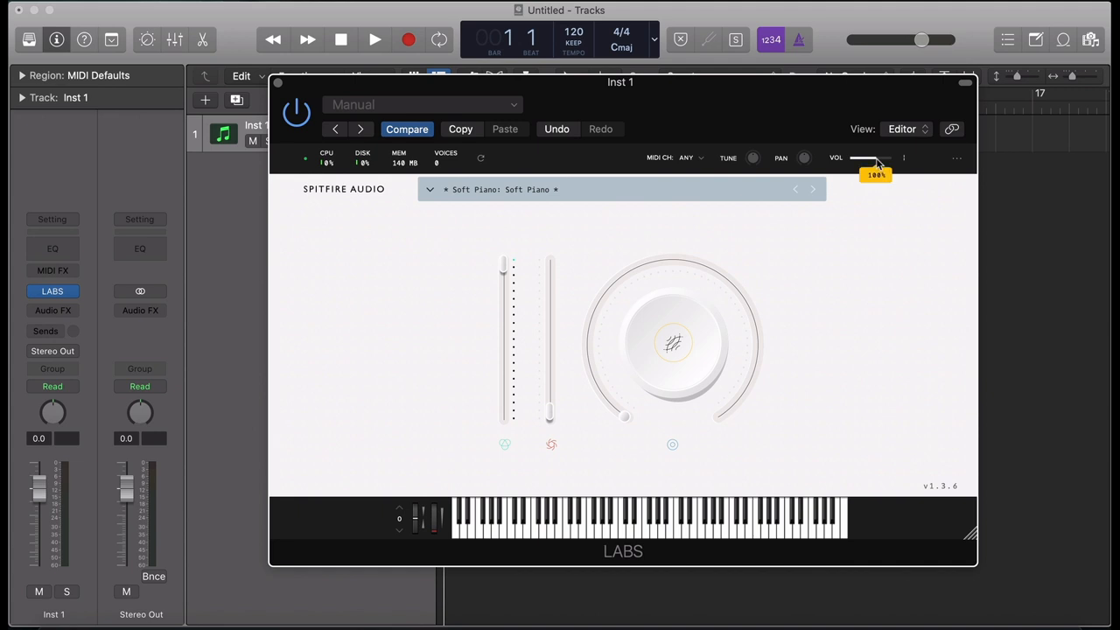
mouse_move(882, 164)
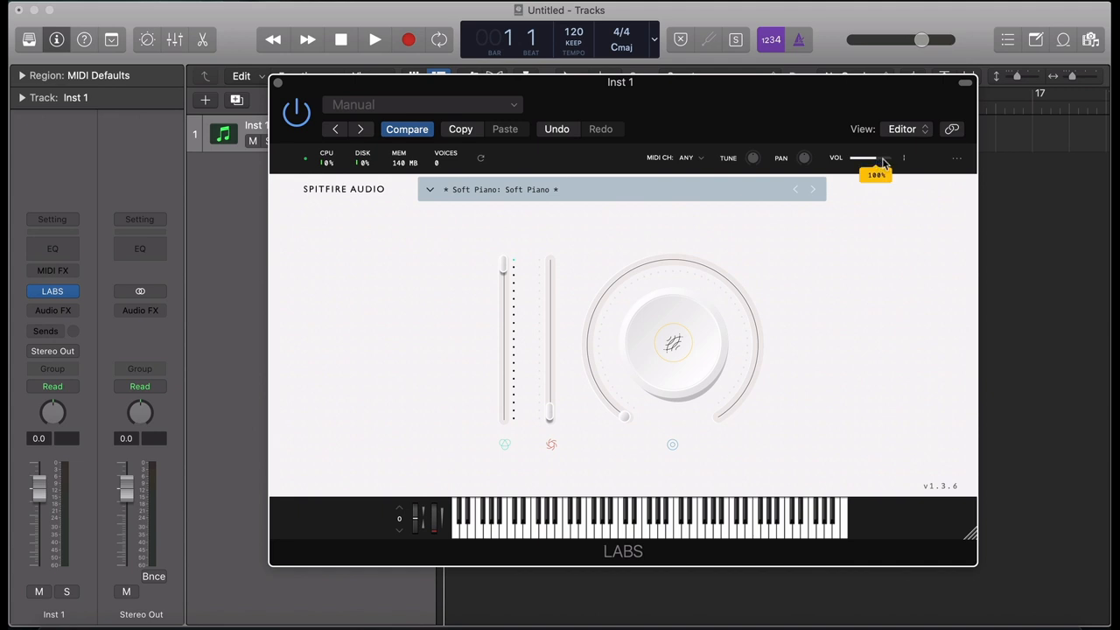
mouse_move(890, 163)
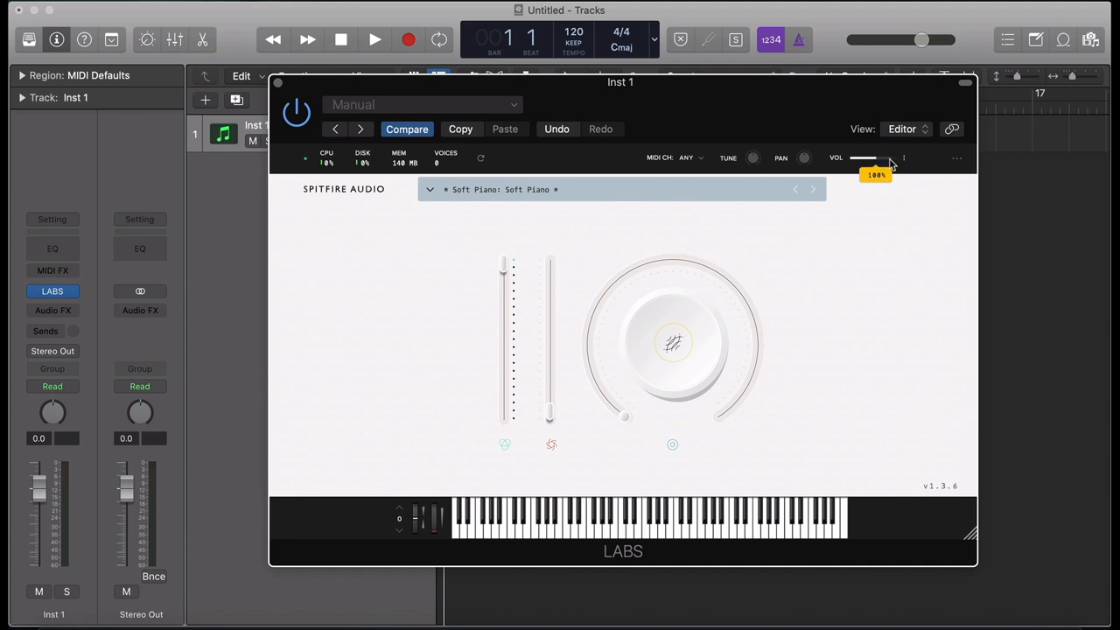
click(958, 160)
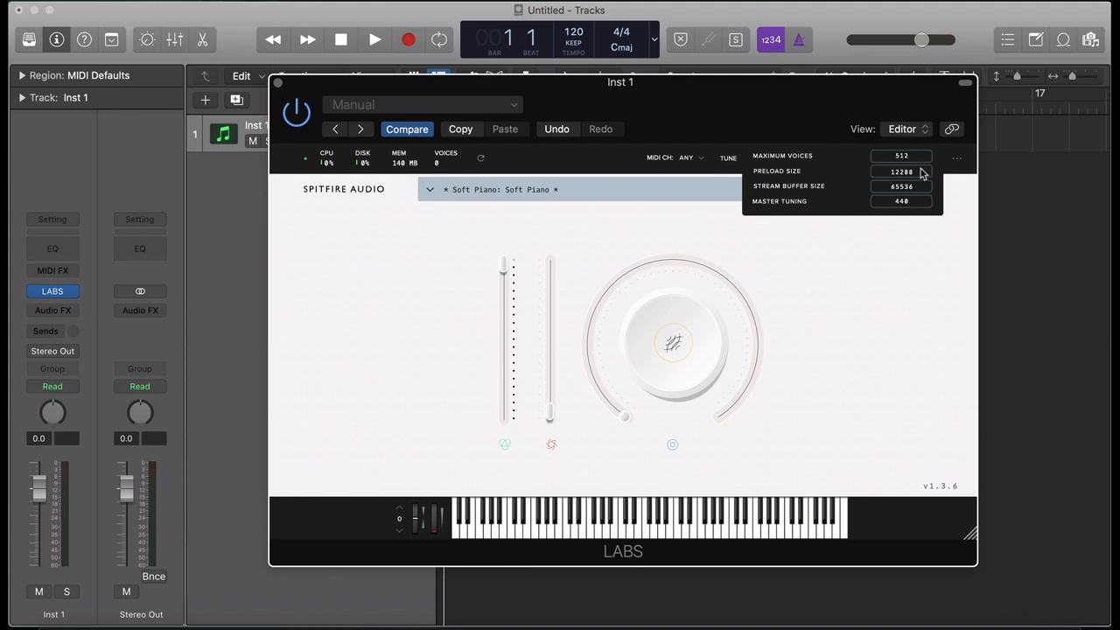
mouse_move(917, 188)
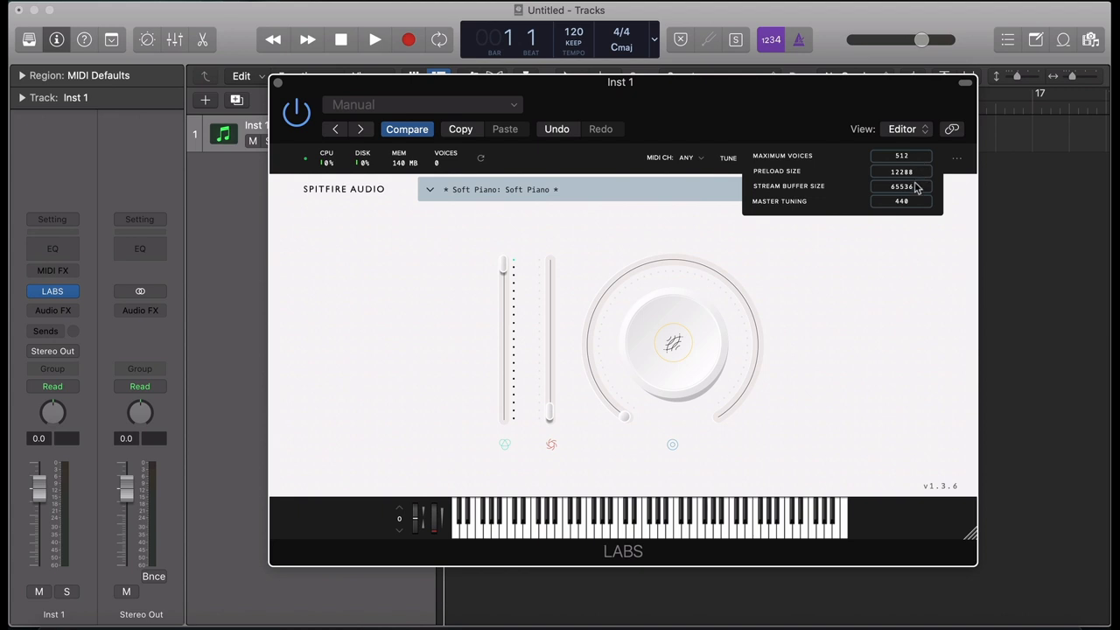
mouse_move(915, 206)
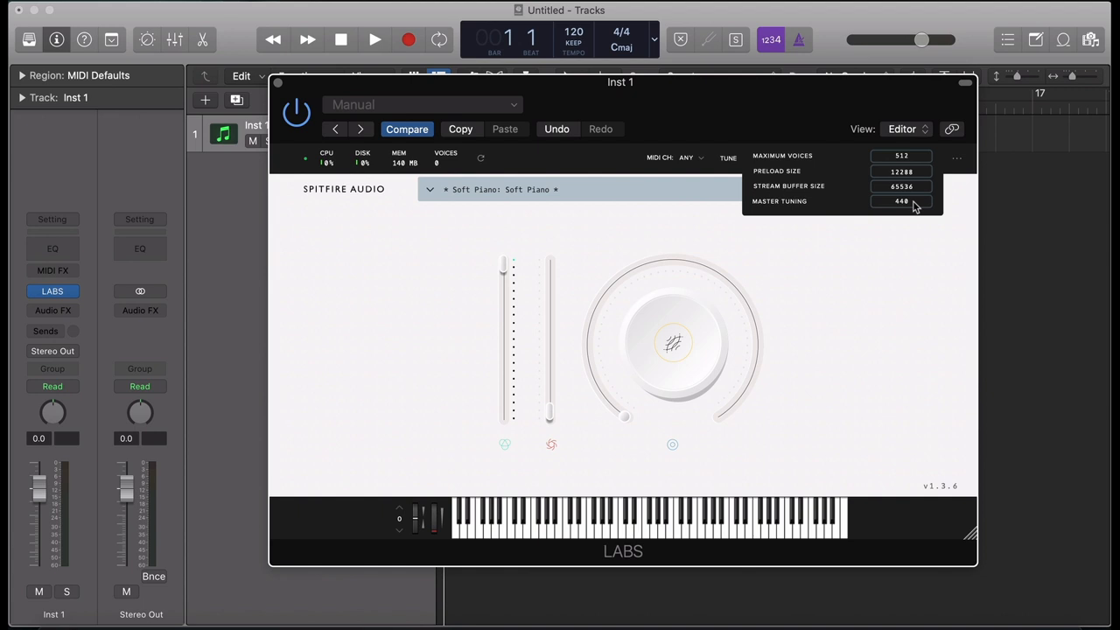
mouse_move(896, 264)
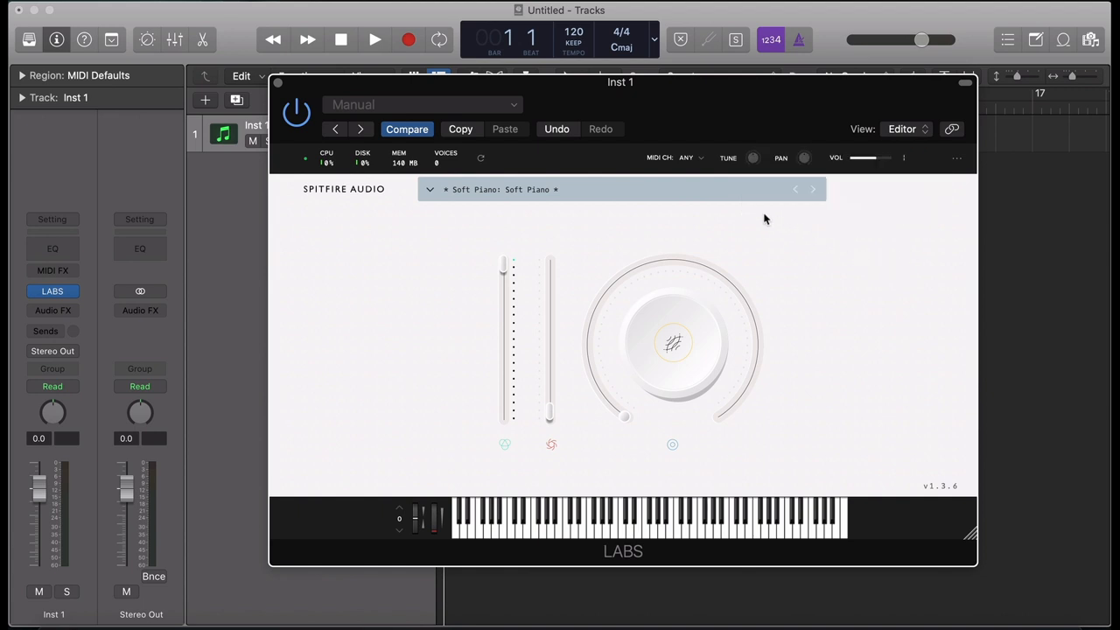
mouse_move(517, 438)
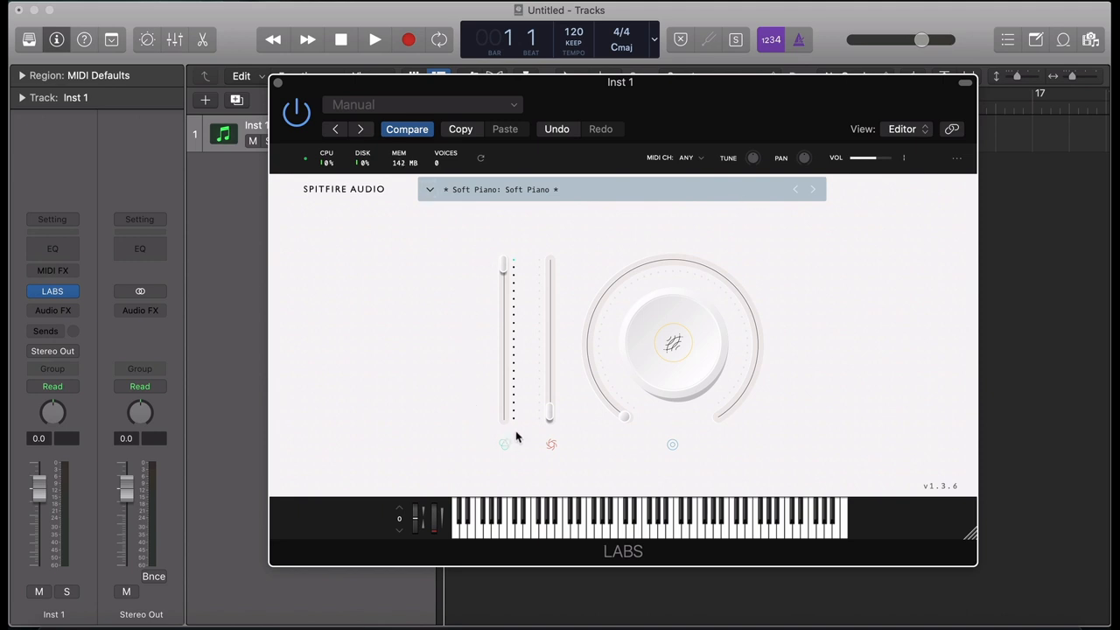
mouse_move(514, 453)
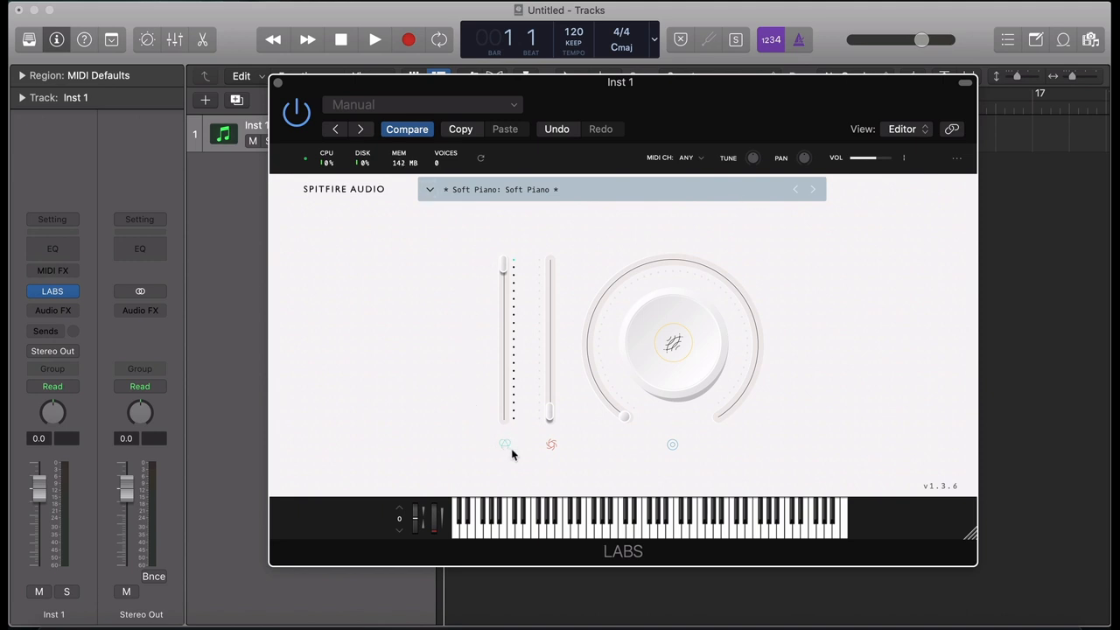
mouse_move(563, 458)
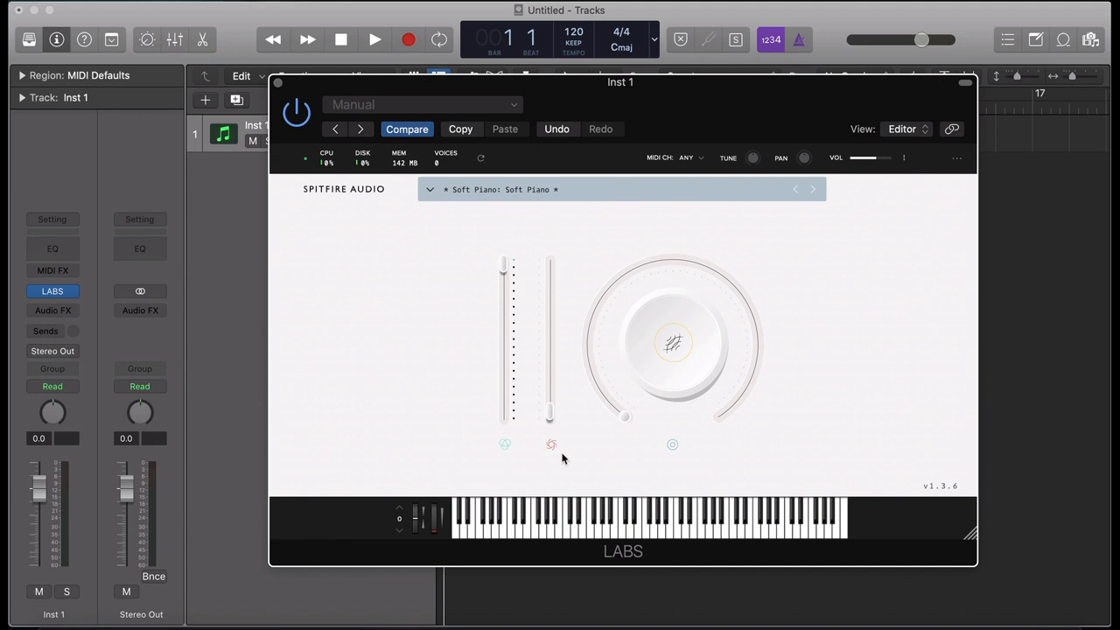
mouse_move(674, 346)
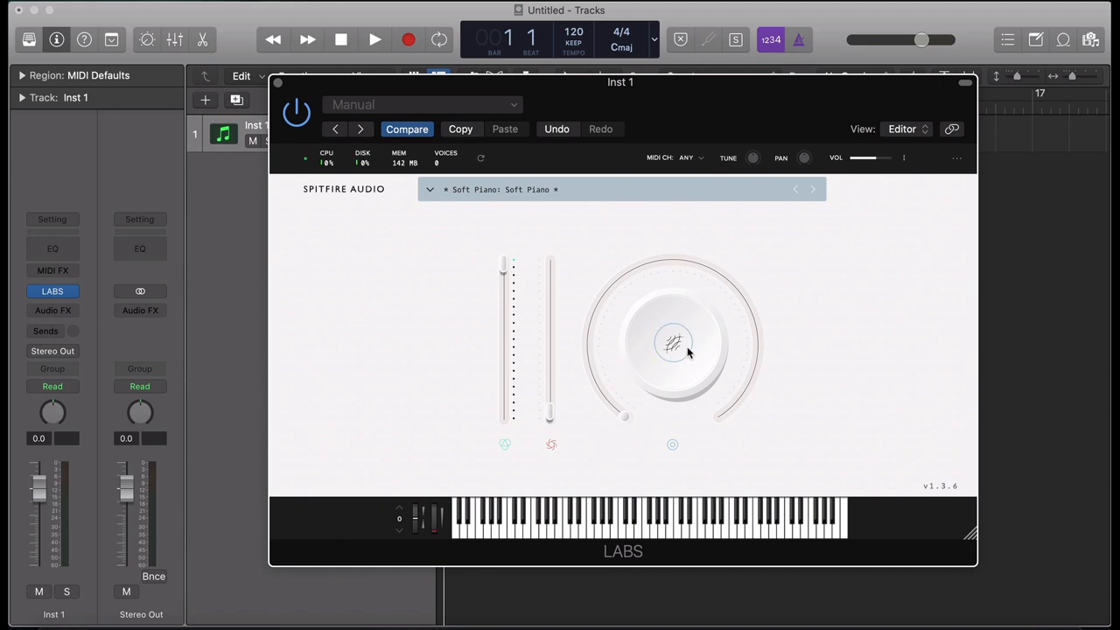
mouse_move(673, 350)
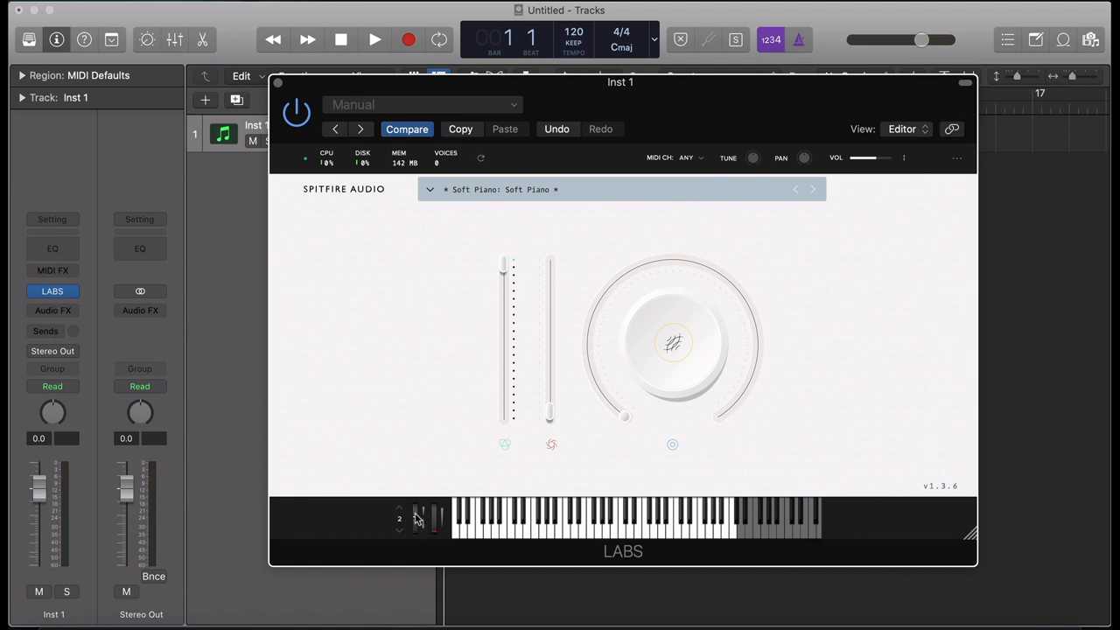
mouse_move(436, 536)
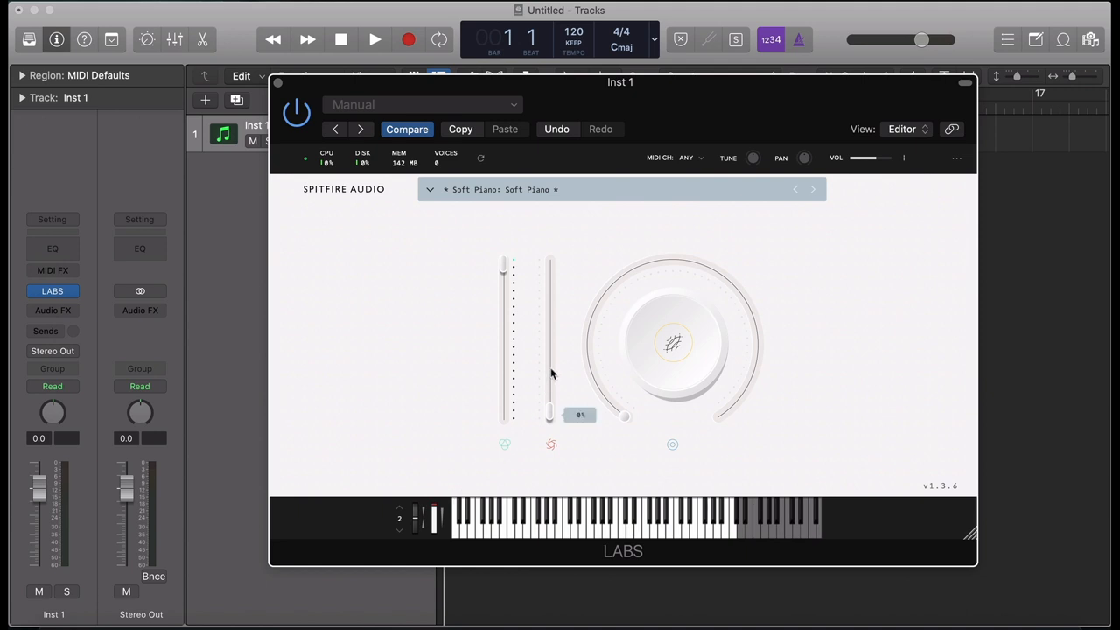
Show the Learn/Remove MIDI CC# 1 menu for the right-hand LABS fader.
right_click(550, 411)
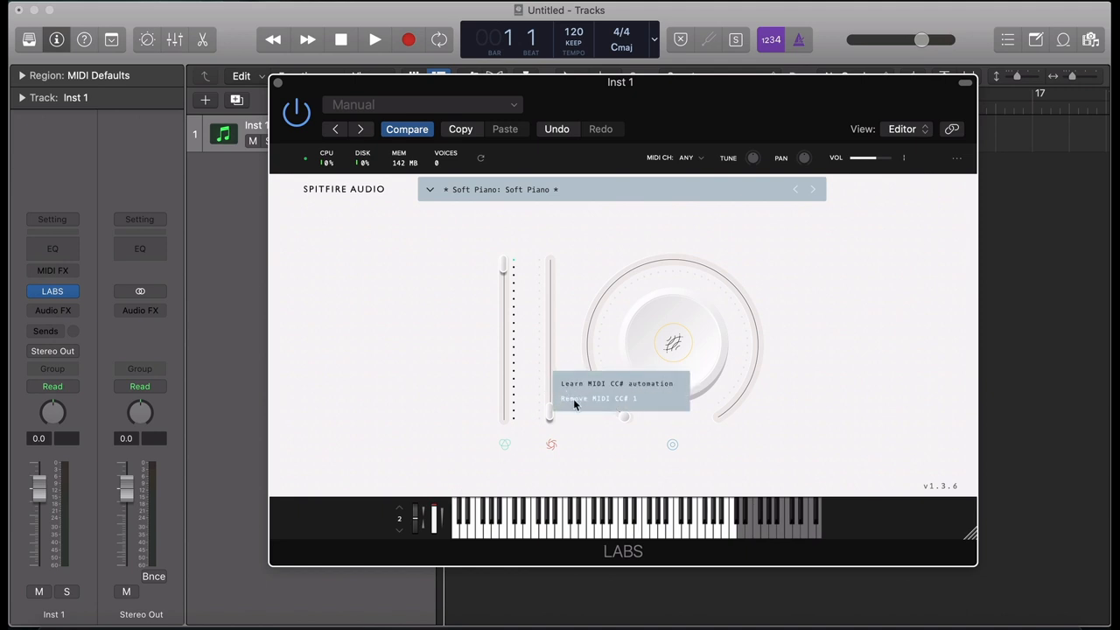
mouse_move(615, 383)
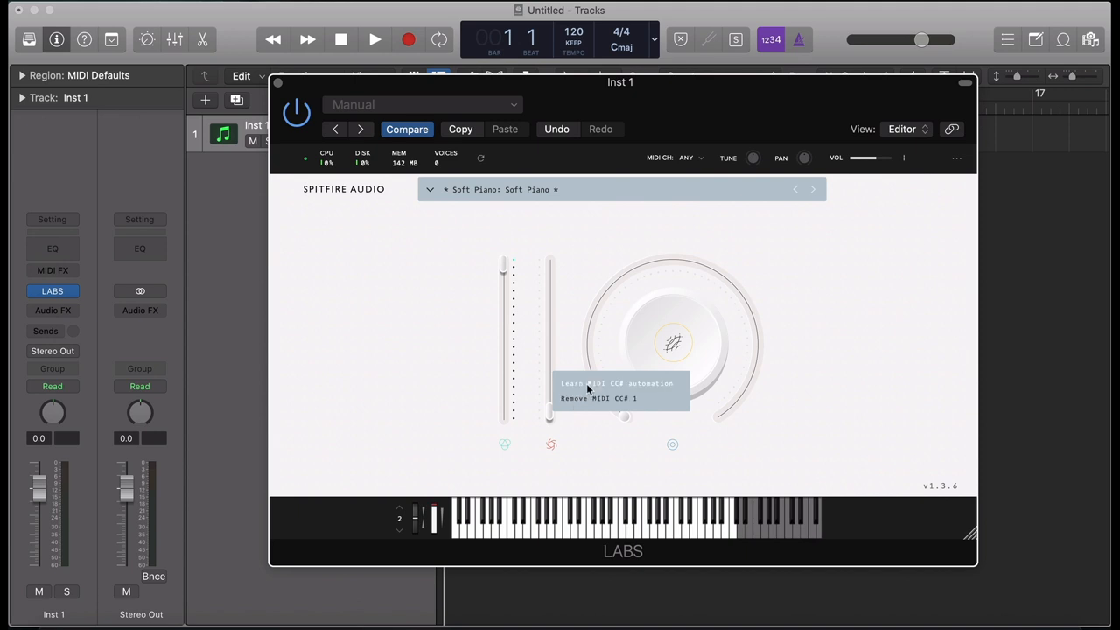
mouse_move(573, 349)
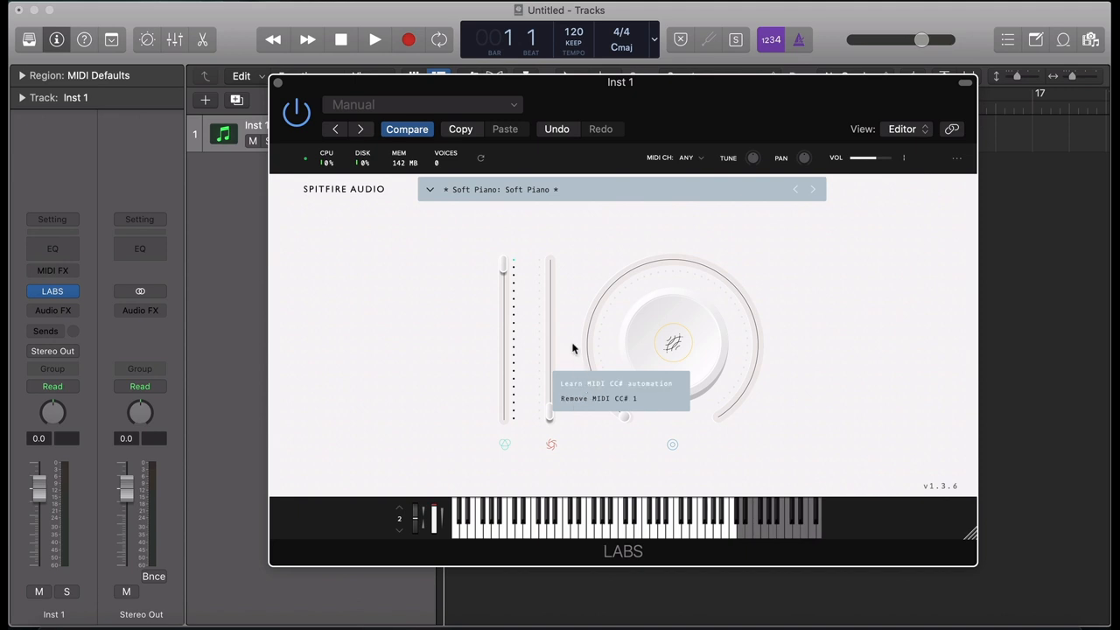